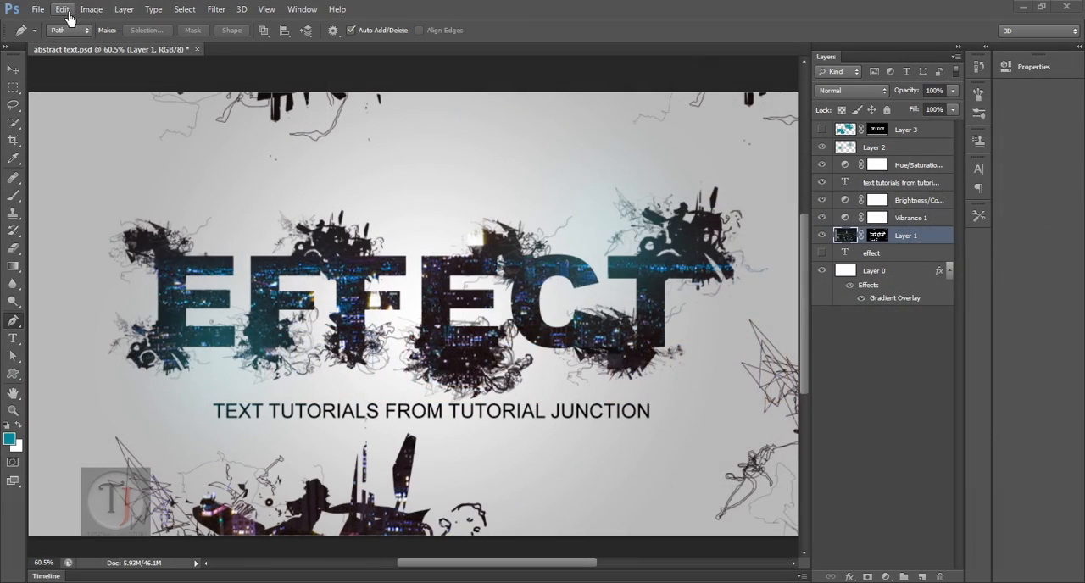
- Create a new white 1920 × 1080 px document at 150 pixels per inch via File > New
{"action": "left_click", "coordinate": [37, 10]}
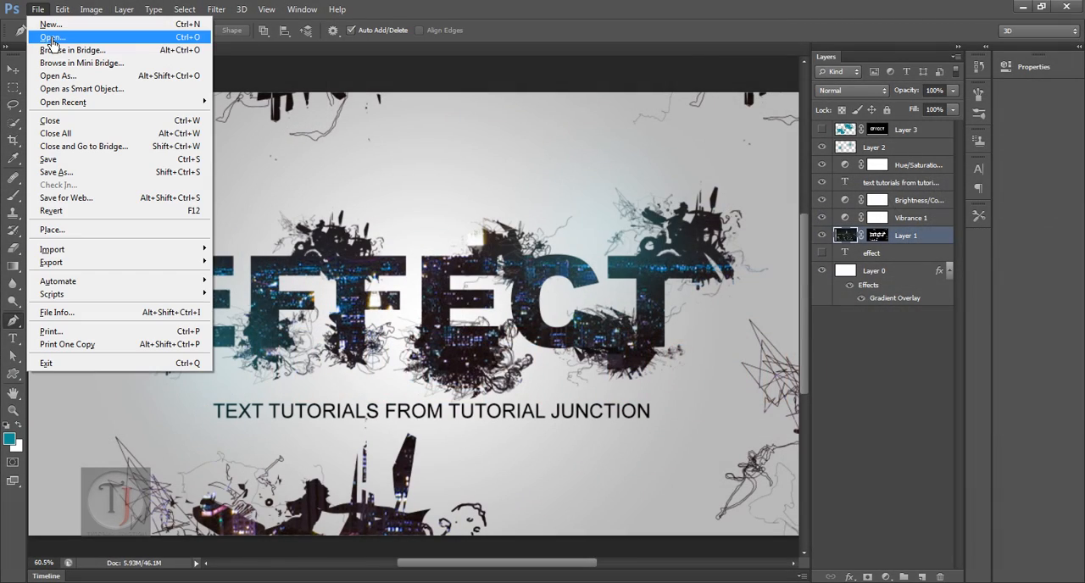
{"action": "left_click", "coordinate": [50, 24]}
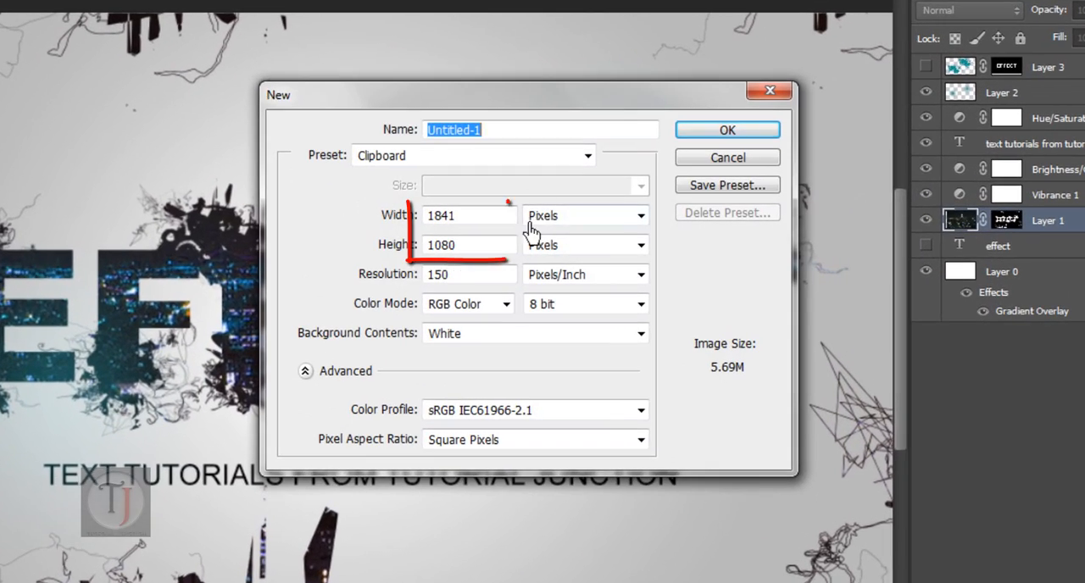
{"action": "type", "text": "1"}
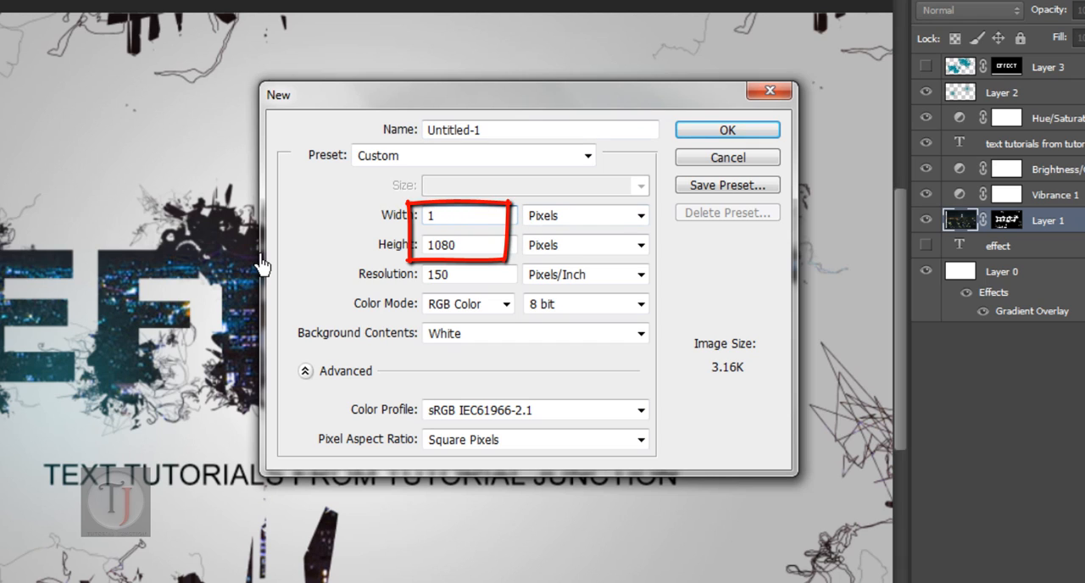
{"action": "type", "text": "1920"}
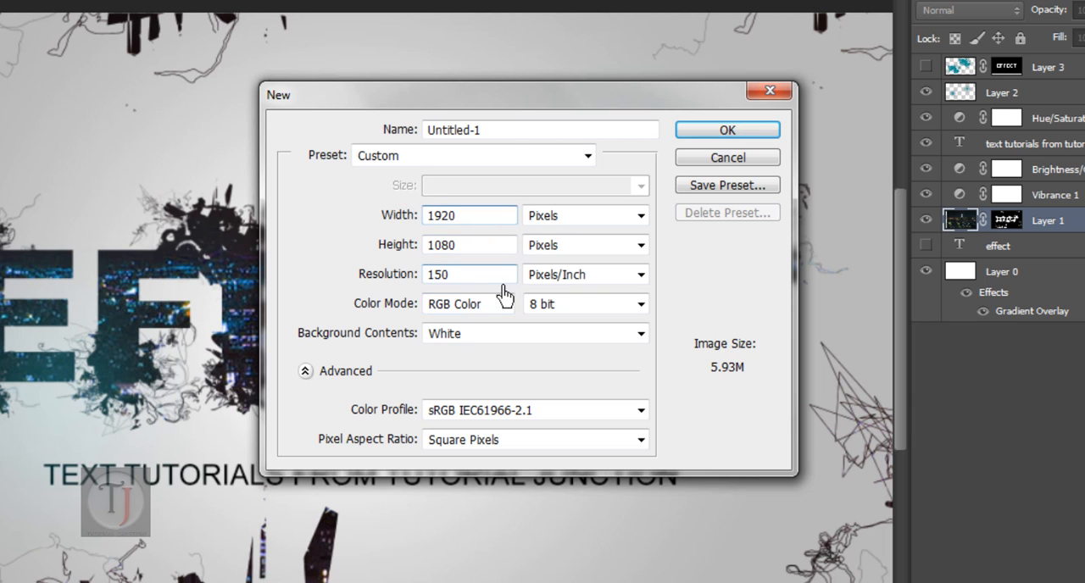
{"action": "left_click", "coordinate": [726, 129]}
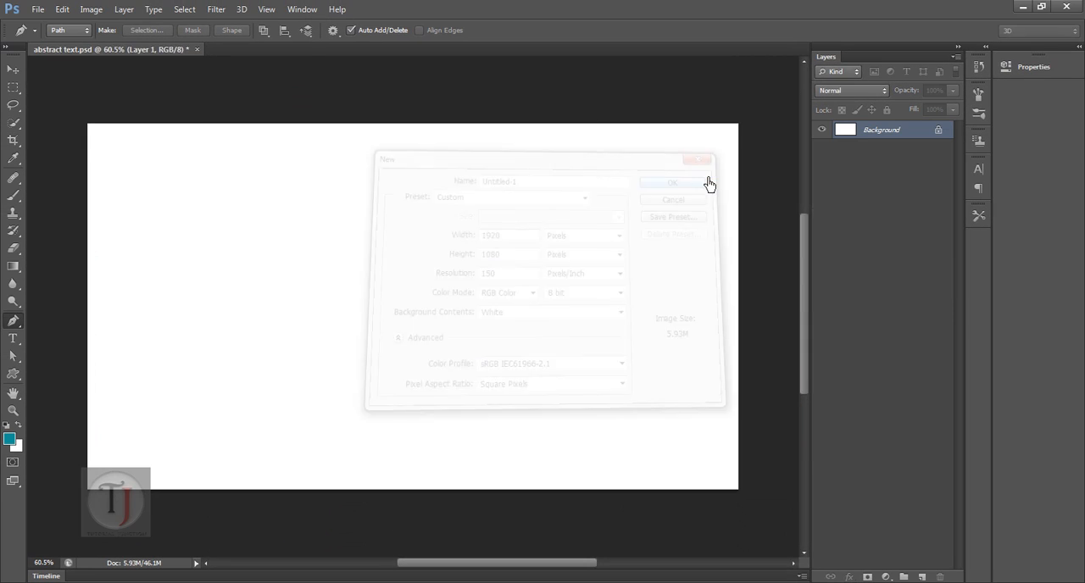
{"action": "left_click", "coordinate": [670, 183]}
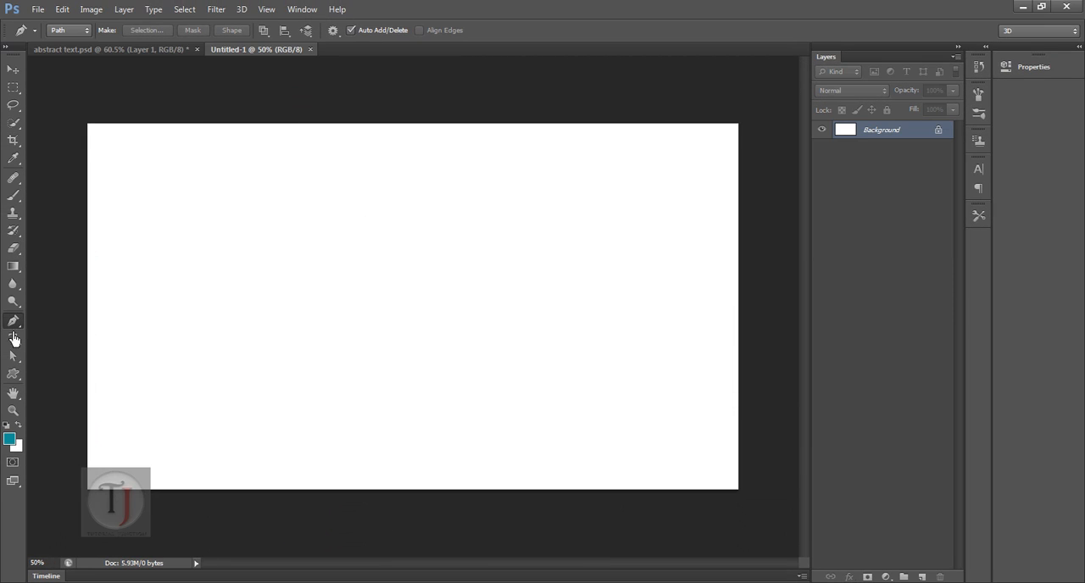
- Write EFFECT with the Horizontal Type tool and scale it up large across the canvas
{"action": "left_click", "coordinate": [14, 340]}
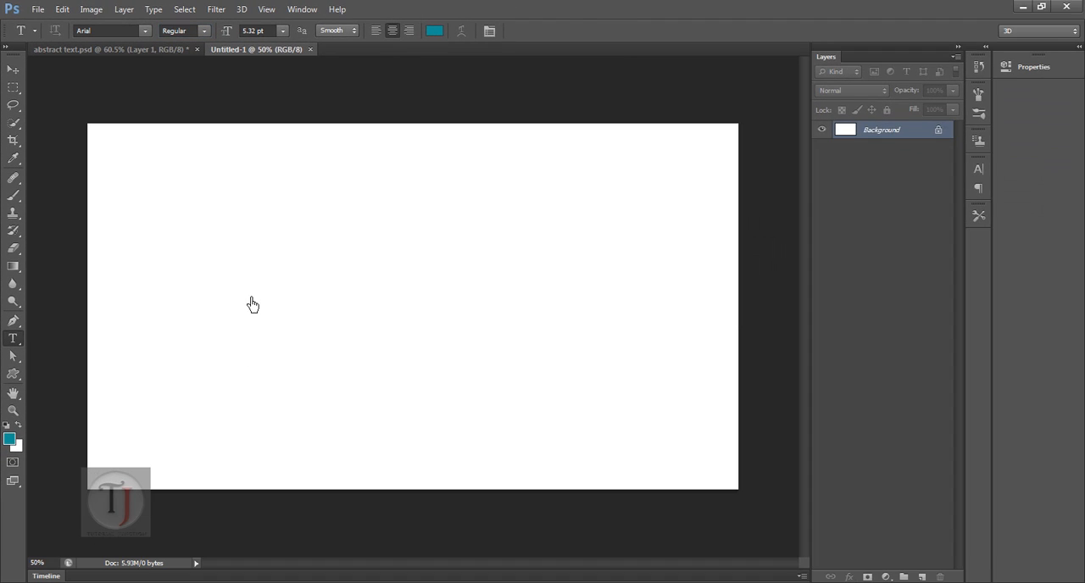
{"action": "left_click", "coordinate": [241, 292]}
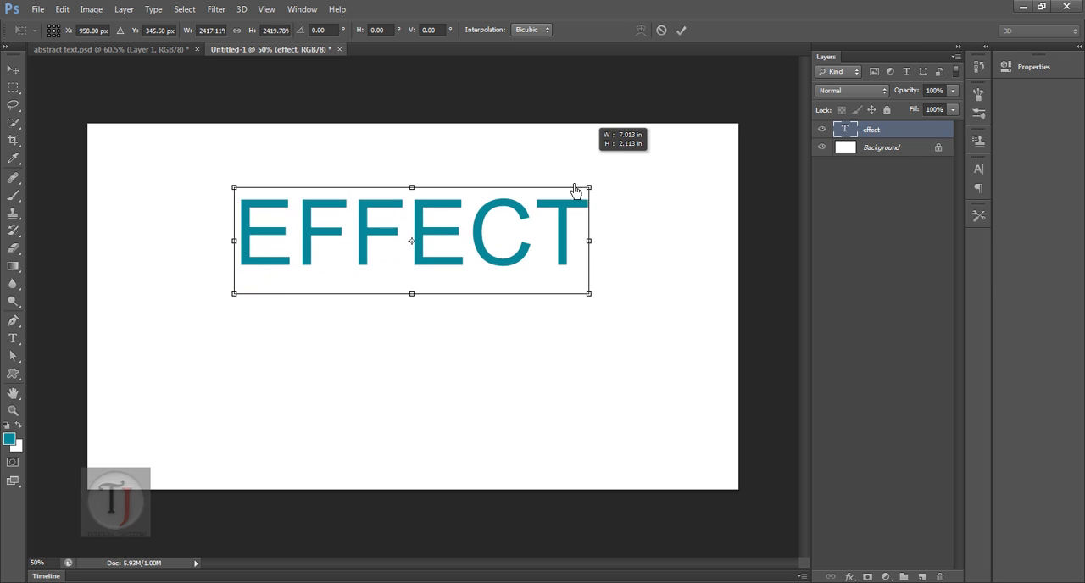
{"action": "left_click_drag", "start_coordinate": [588, 187], "coordinate": [601, 184]}
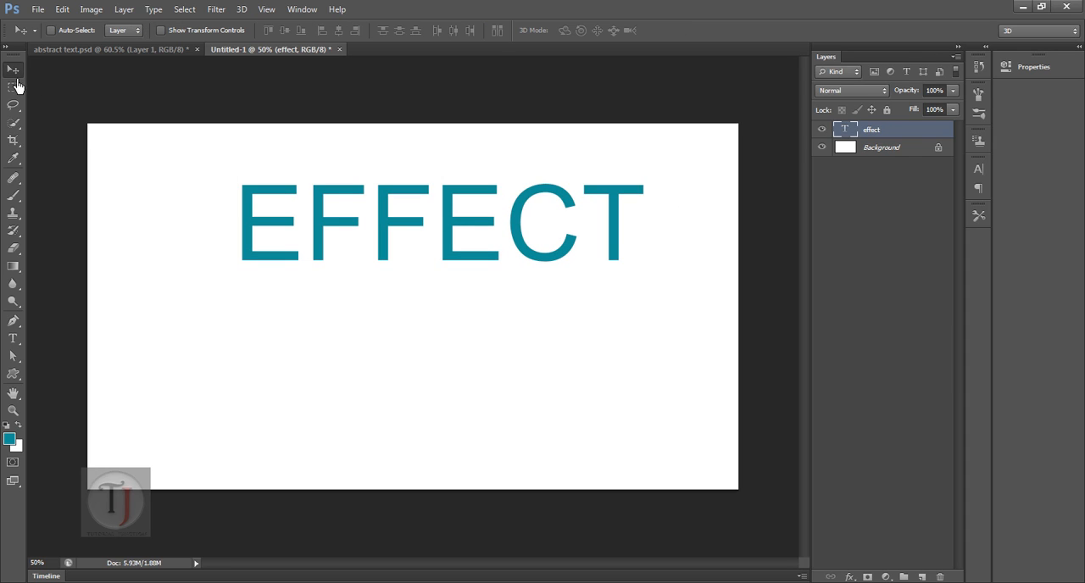
{"action": "mouse_move", "coordinate": [146, 83]}
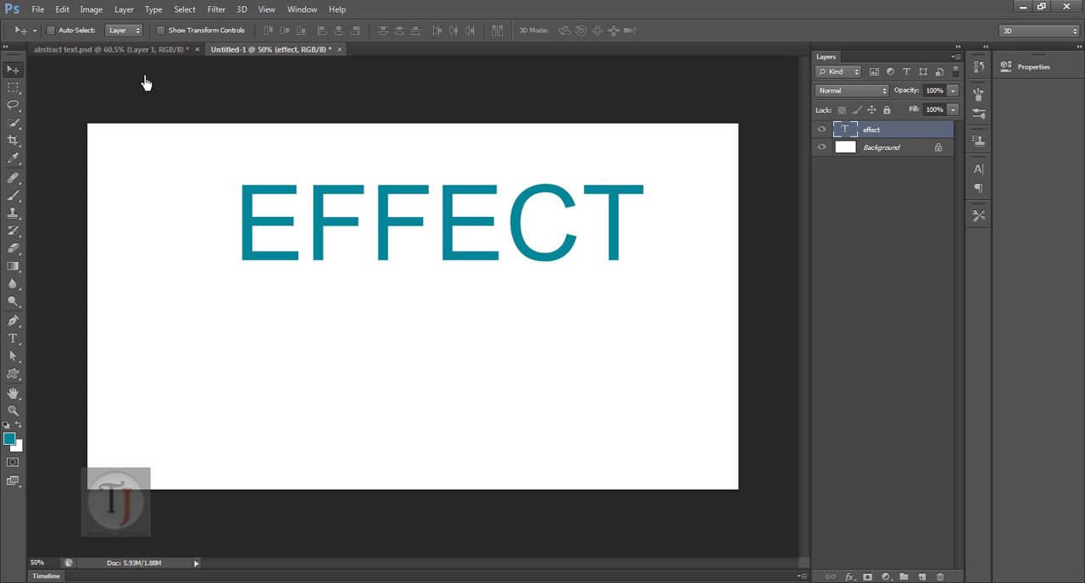
{"action": "mouse_move", "coordinate": [153, 92]}
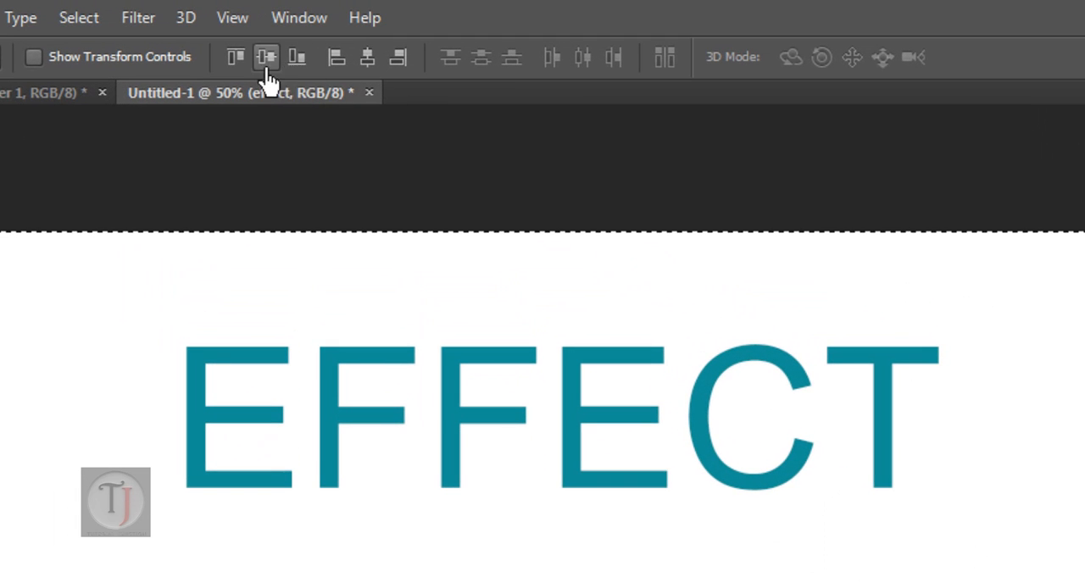
{"action": "mouse_move", "coordinate": [161, 51]}
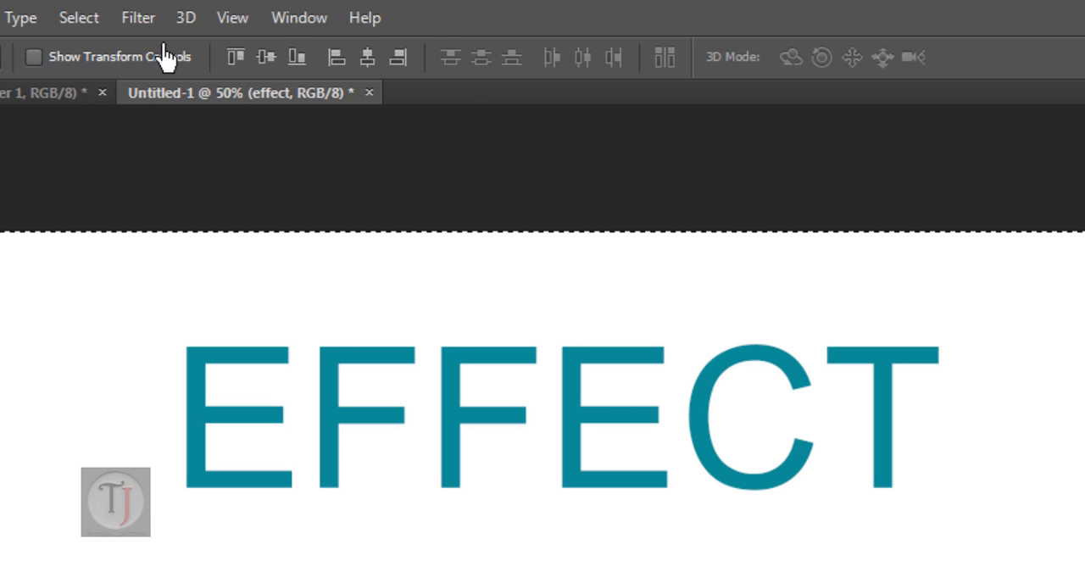
- Change the EFFECT text's font style from regular Arial to Black weight
{"action": "left_click", "coordinate": [336, 57]}
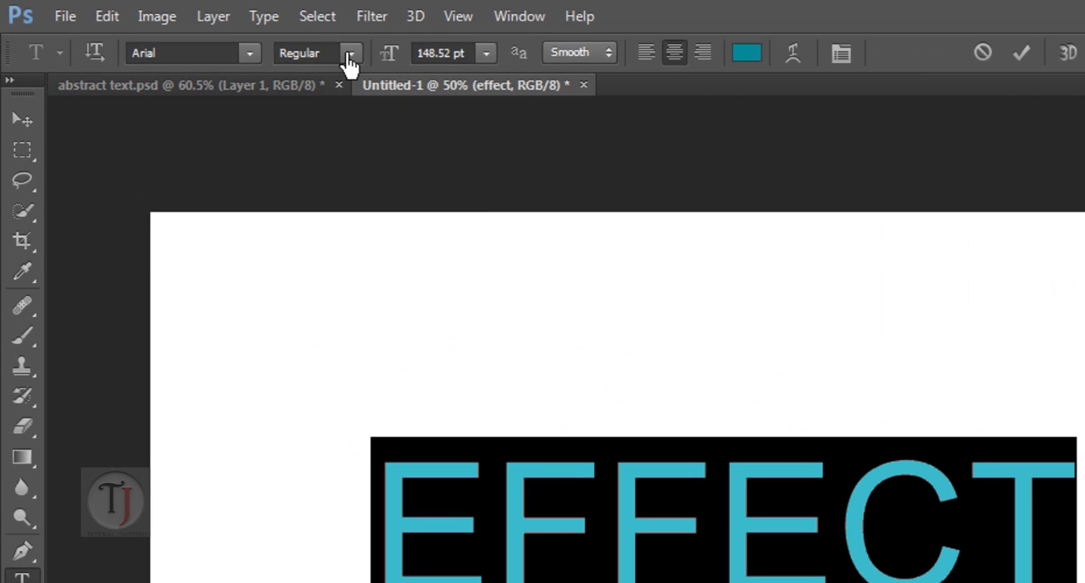
{"action": "left_click", "coordinate": [349, 53]}
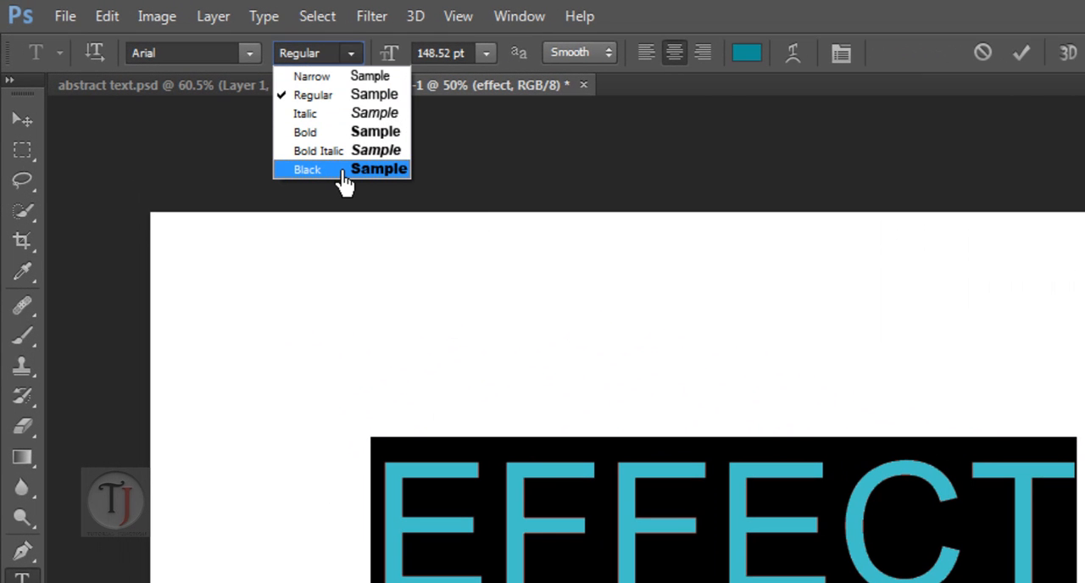
{"action": "left_click", "coordinate": [307, 169]}
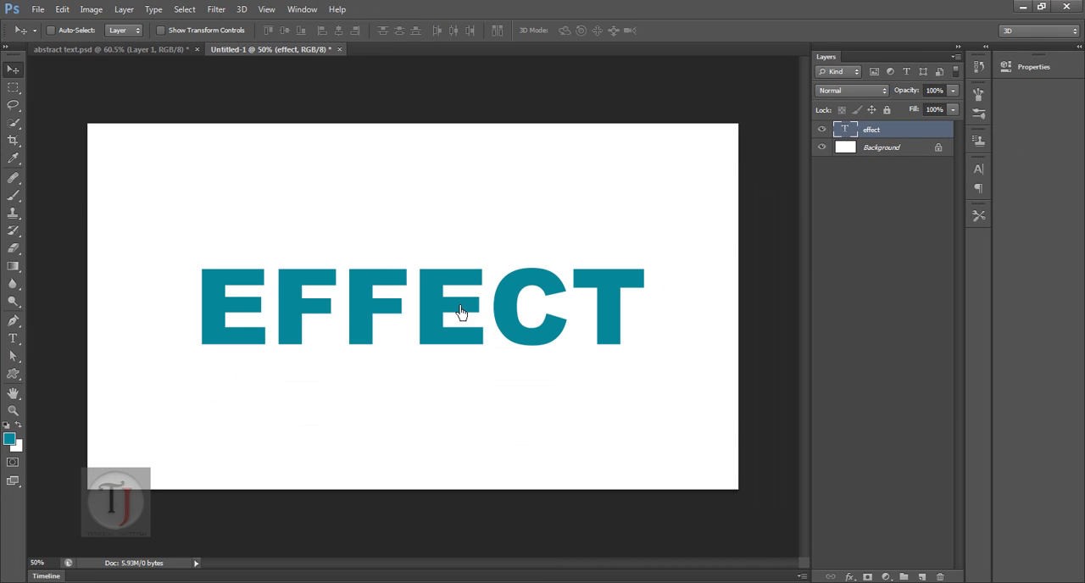
{"action": "mouse_move", "coordinate": [488, 346]}
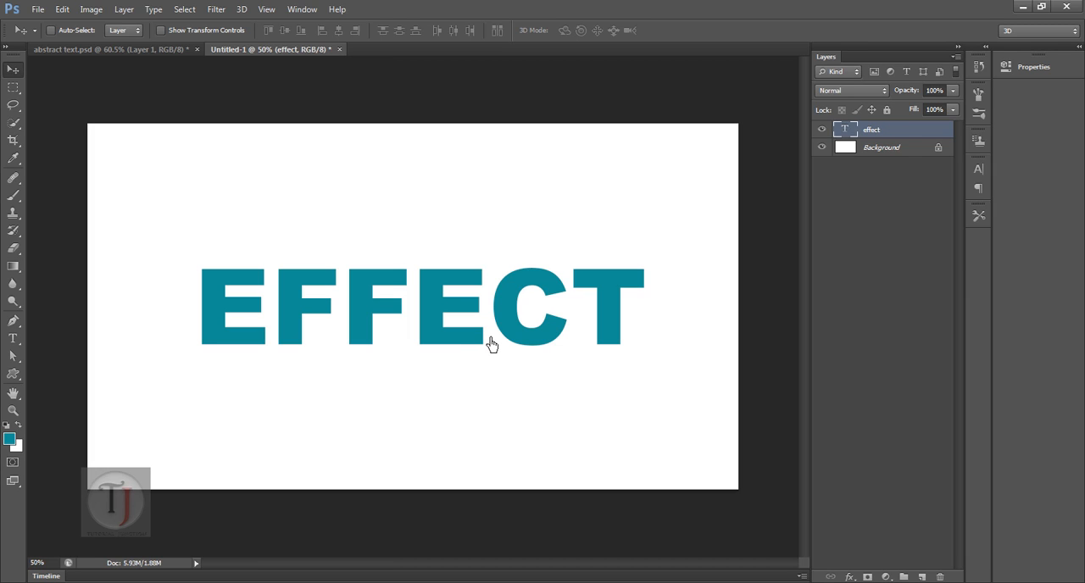
{"action": "mouse_move", "coordinate": [465, 337]}
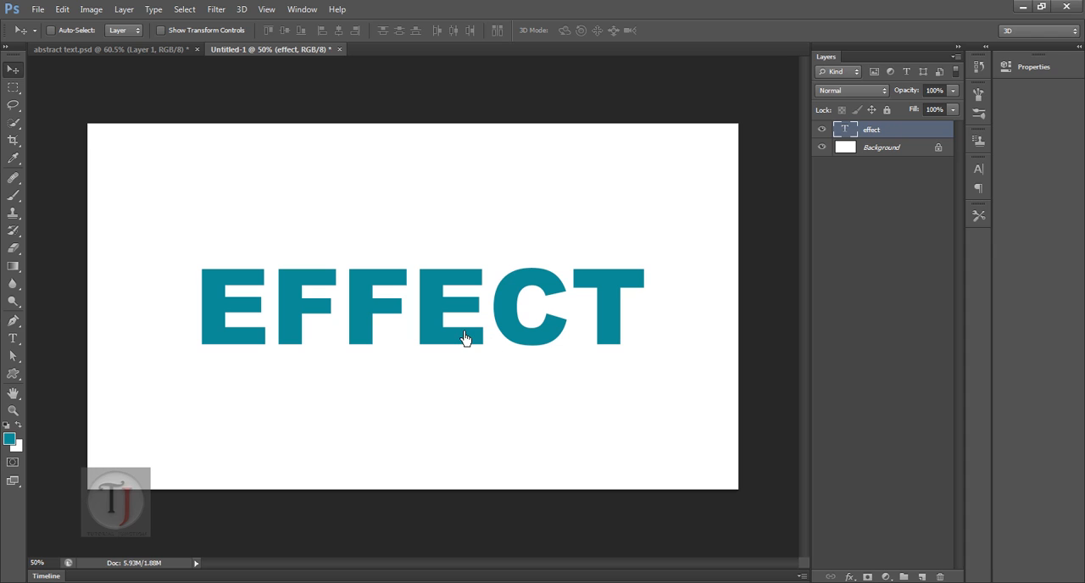
{"action": "mouse_move", "coordinate": [448, 336]}
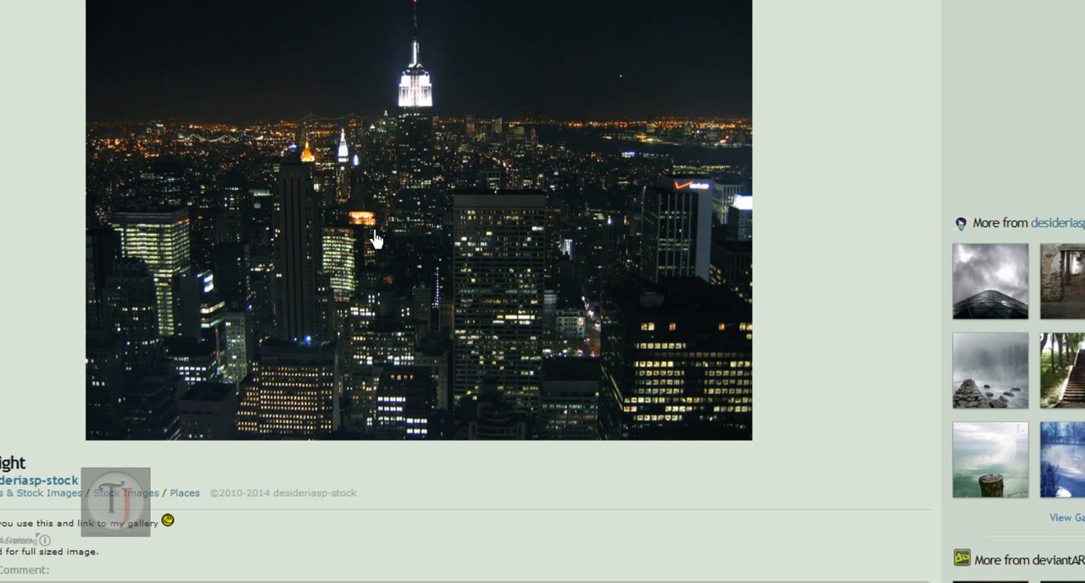
{"action": "mouse_move", "coordinate": [197, 352]}
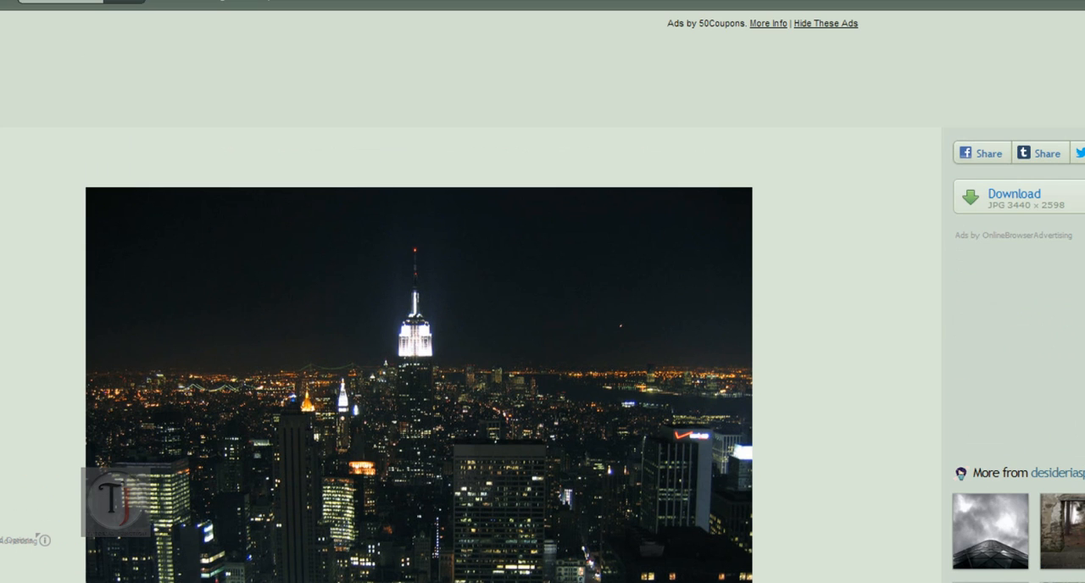
- Scroll down the DeviantArt night city stock page toward the Download button
{"action": "scroll", "scroll_direction": "down", "scroll_amount": 3}
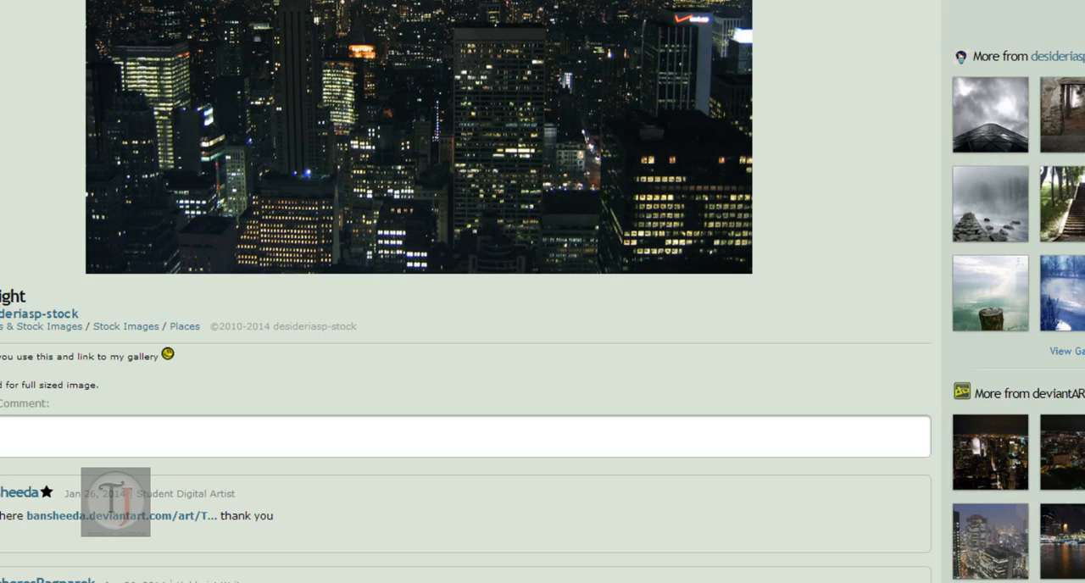
{"action": "scroll", "scroll_direction": "down", "scroll_amount": 3}
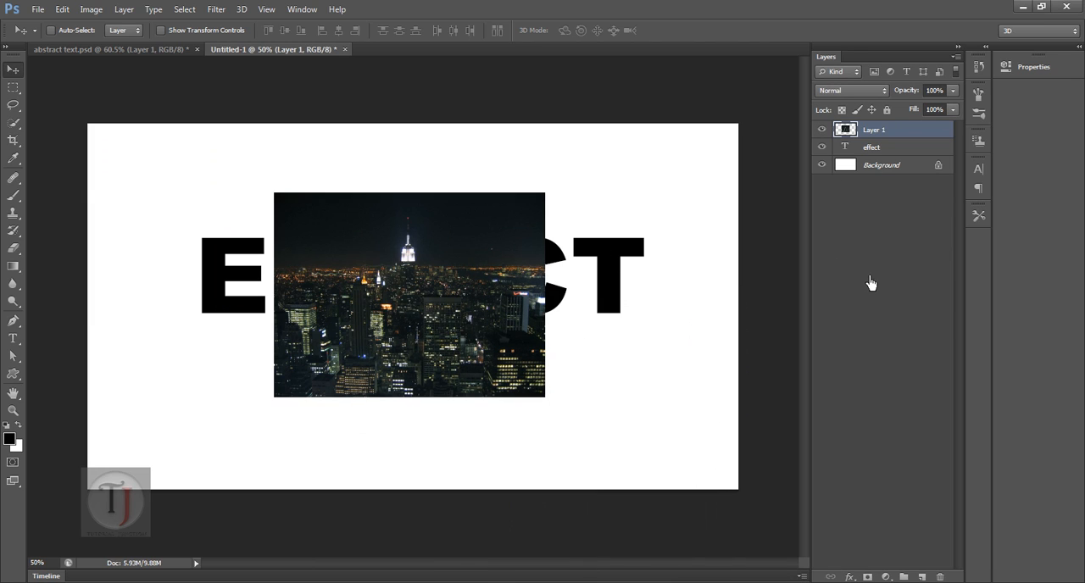
{"action": "mouse_move", "coordinate": [865, 285]}
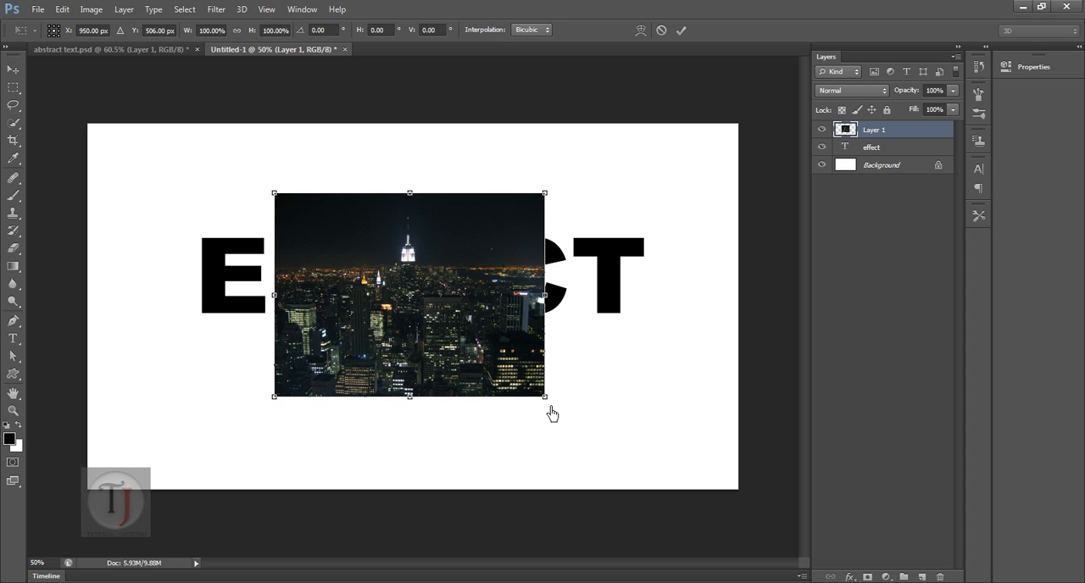
- Scale and nudge the pasted city photo until it covers the canvas over the EFFECT text
{"action": "left_click_drag", "start_coordinate": [546, 397], "coordinate": [755, 557]}
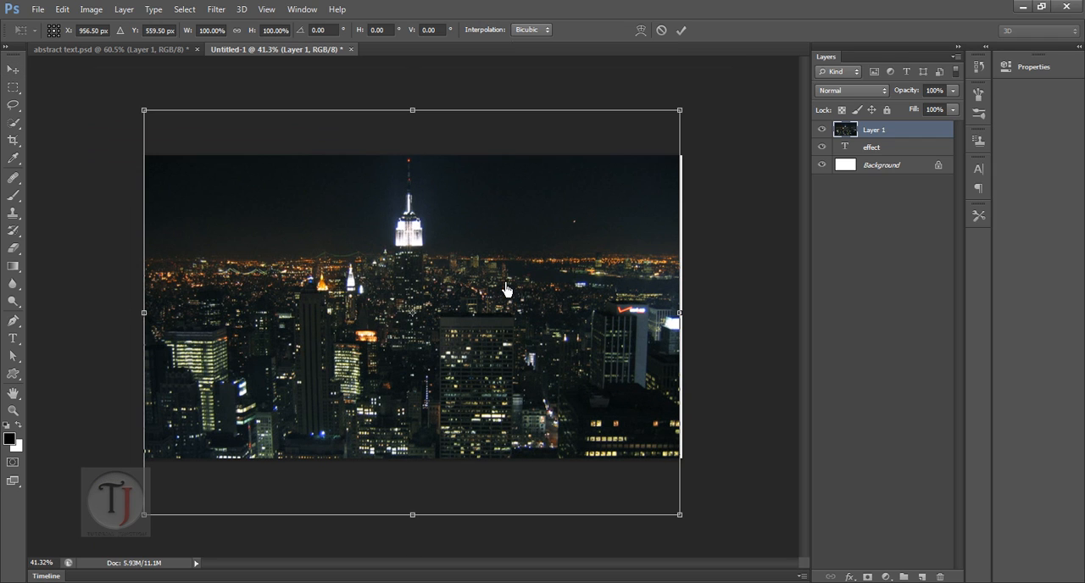
{"action": "left_click_drag", "start_coordinate": [678, 110], "coordinate": [695, 98]}
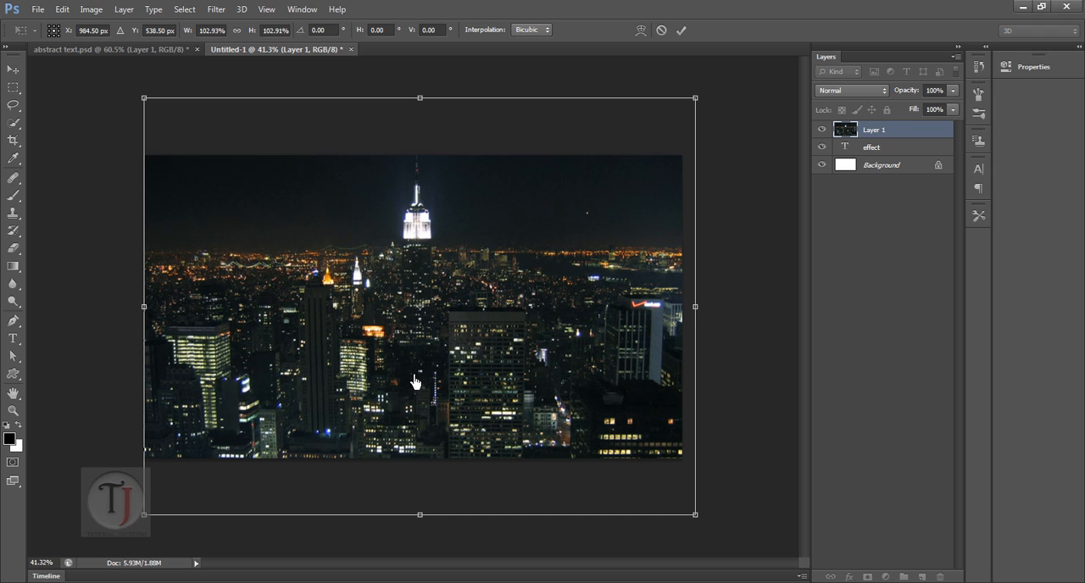
{"action": "left_click_drag", "start_coordinate": [416, 382], "coordinate": [661, 375]}
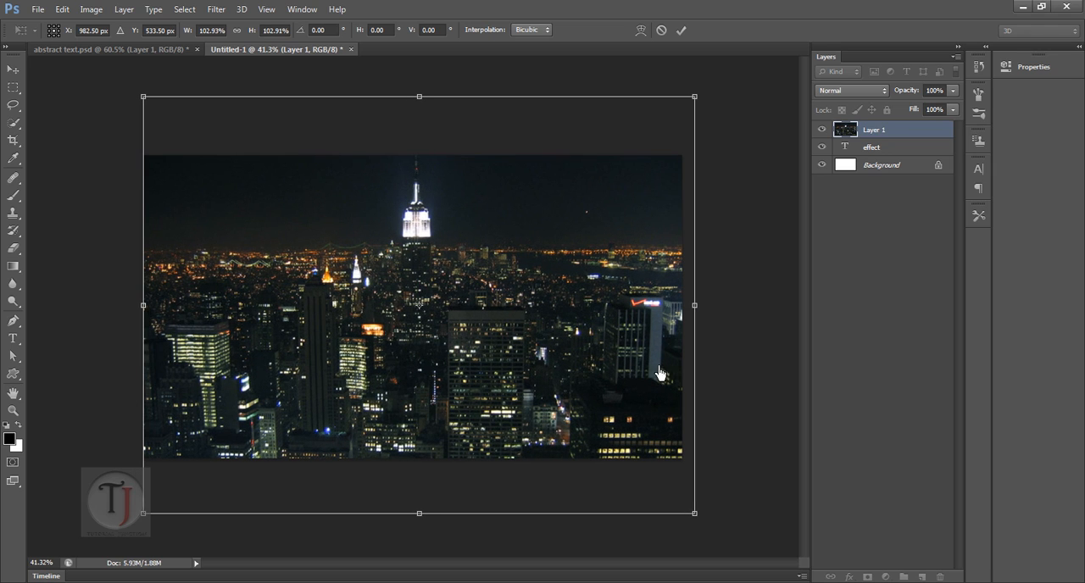
{"action": "left_click_drag", "start_coordinate": [661, 375], "coordinate": [703, 312]}
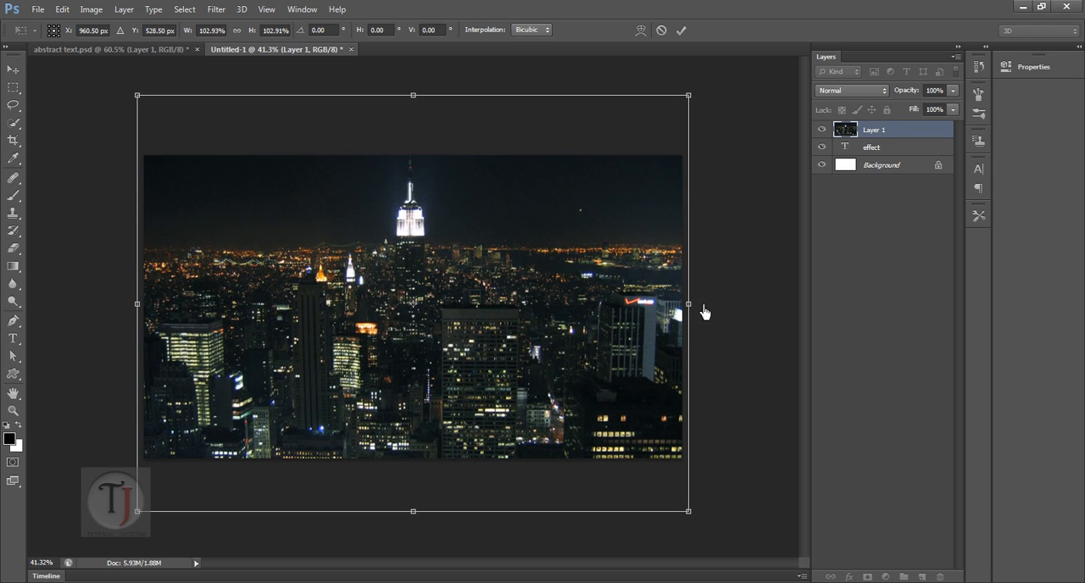
{"action": "left_click_drag", "start_coordinate": [689, 303], "coordinate": [695, 303]}
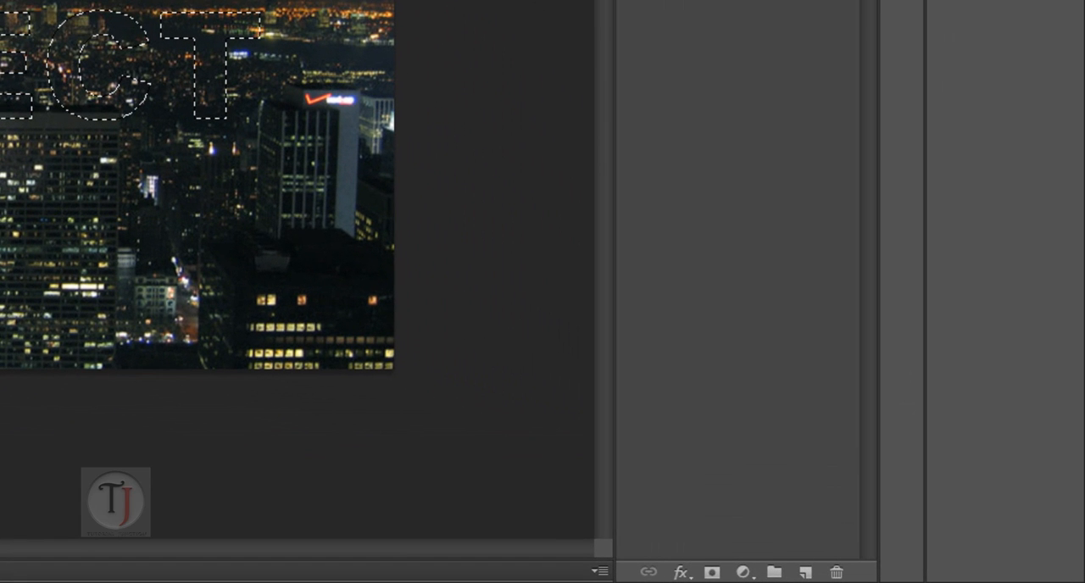
- Add a layer mask clipping the city photo to the letters and hide the original text layer
{"action": "left_click", "coordinate": [713, 573]}
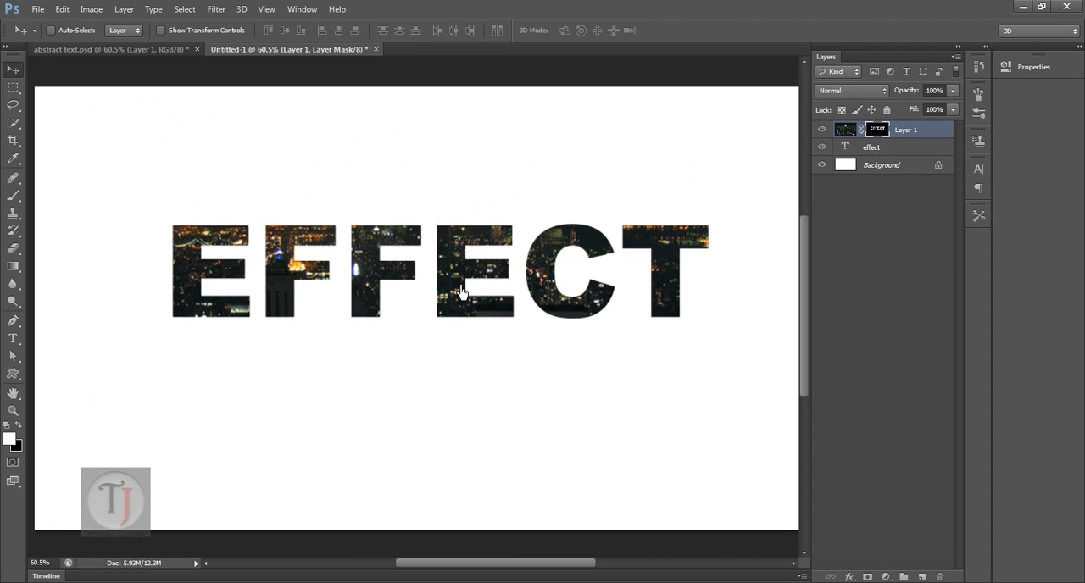
{"action": "left_click", "coordinate": [872, 146]}
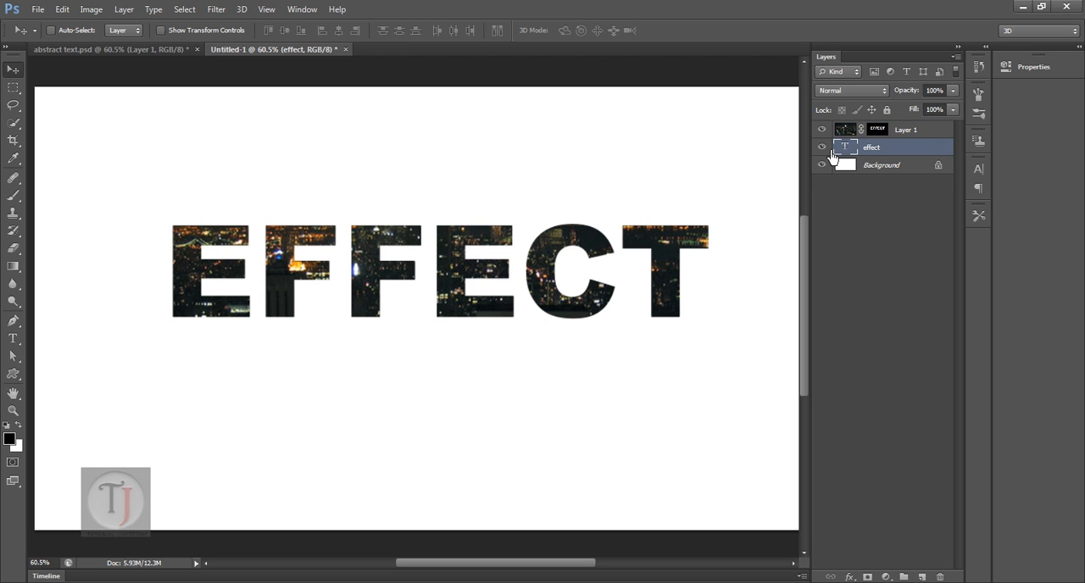
{"action": "left_click", "coordinate": [821, 148]}
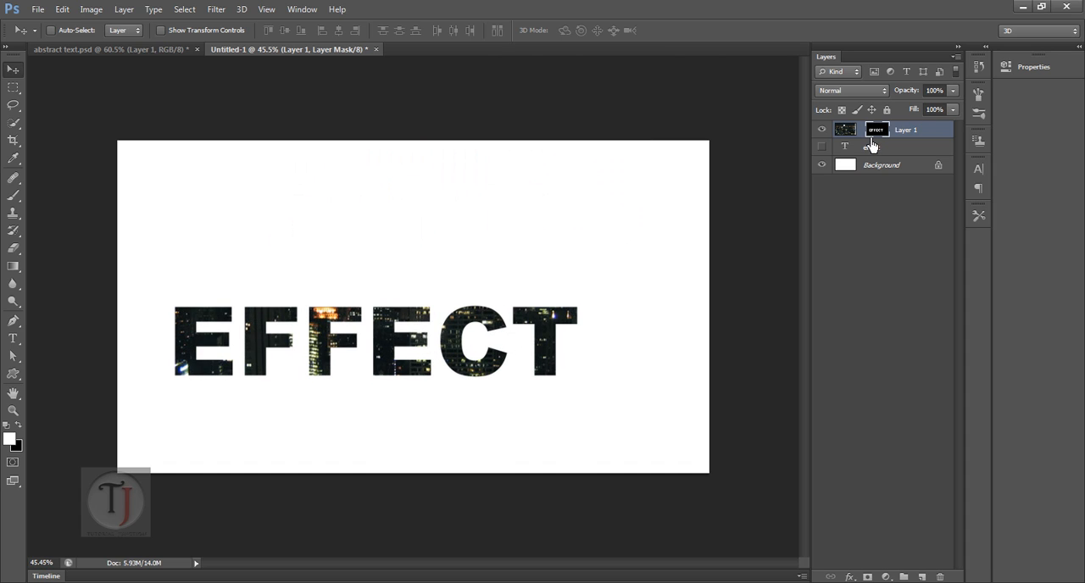
- Move the unlinked city photo inside the letters so different buildings show through
{"action": "left_click_drag", "start_coordinate": [373, 339], "coordinate": [415, 278]}
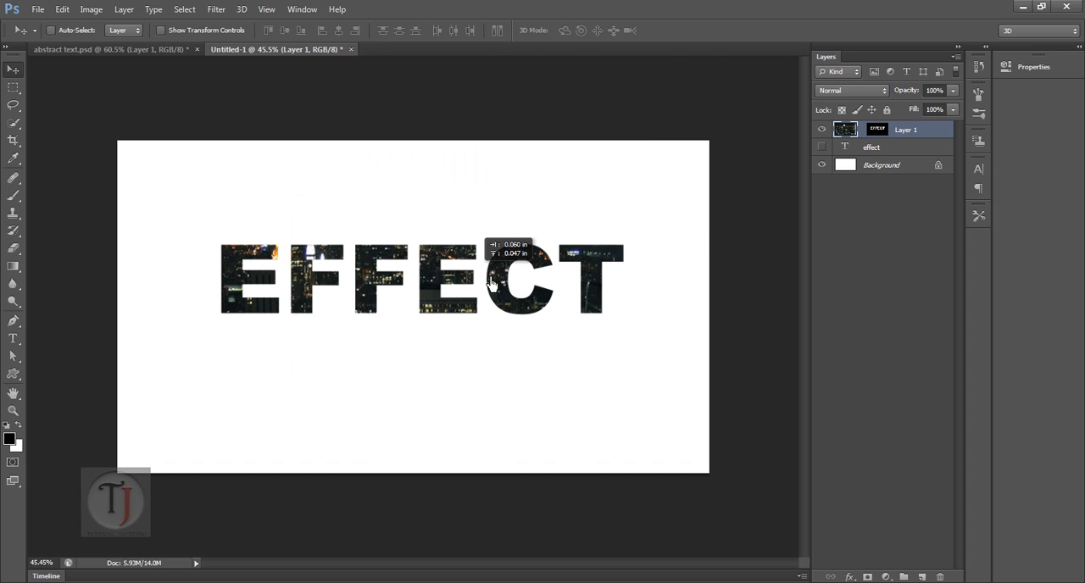
{"action": "left_click_drag", "start_coordinate": [490, 283], "coordinate": [434, 312]}
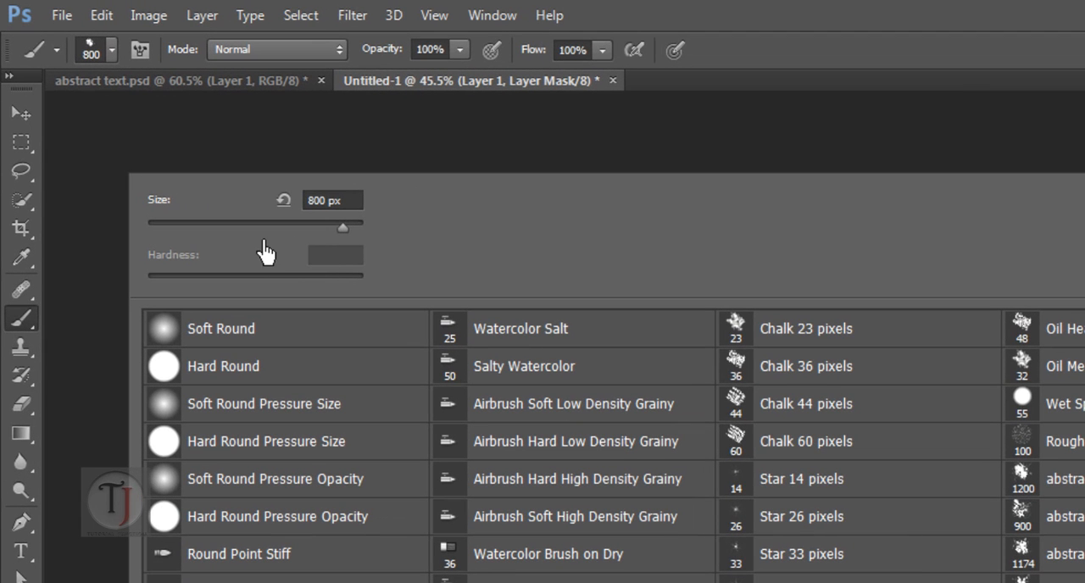
- Drag the Size slider in the Brush Preset picker to resize the brush
{"action": "left_click_drag", "start_coordinate": [343, 227], "coordinate": [224, 227]}
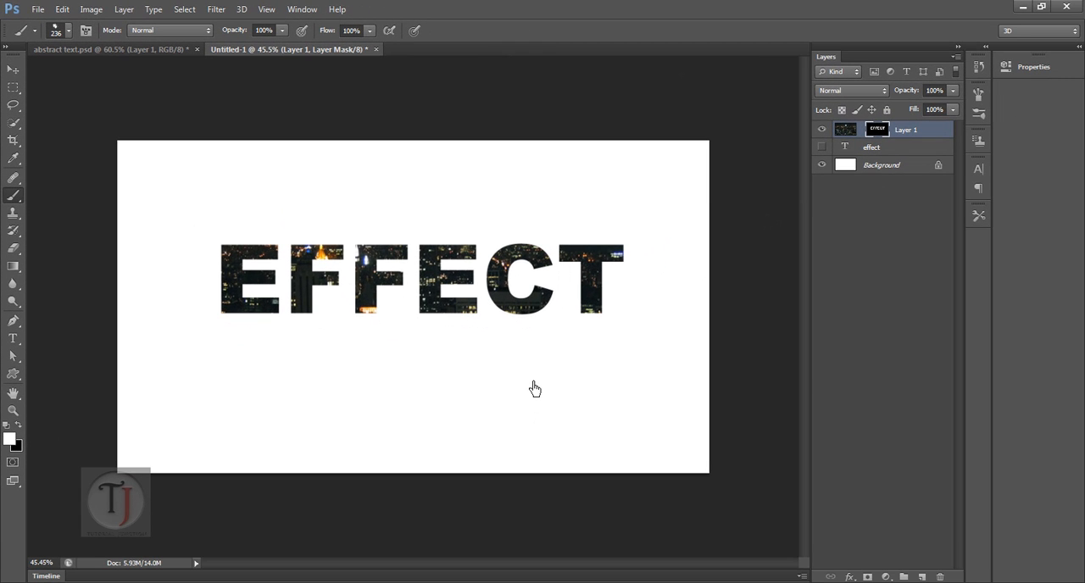
{"action": "mouse_move", "coordinate": [539, 372]}
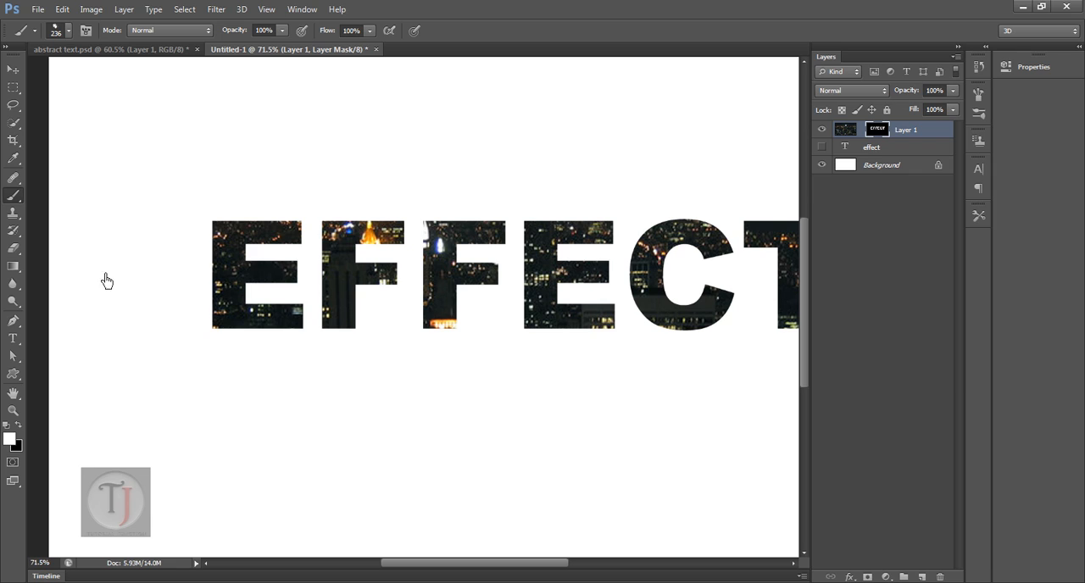
{"action": "mouse_move", "coordinate": [889, 156]}
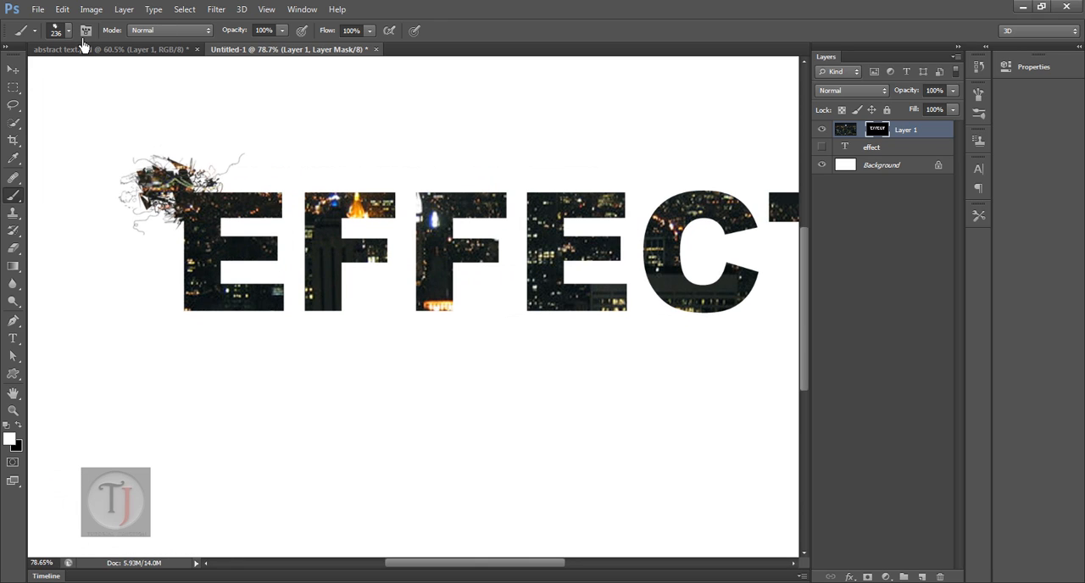
- Pick a splatter brush preset and stamp splatters on the mask beneath the first F
{"action": "left_click", "coordinate": [68, 31]}
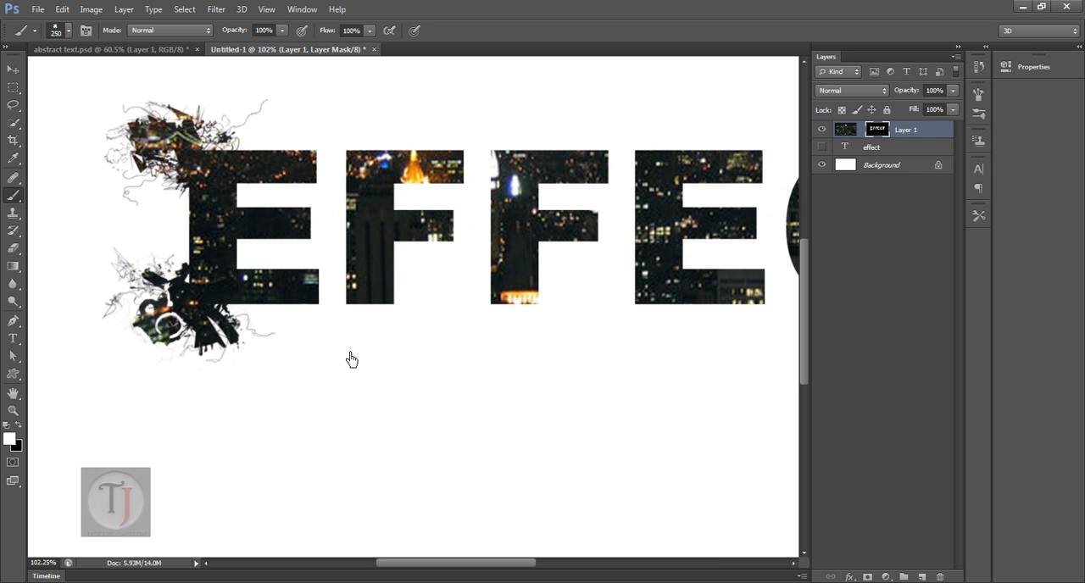
{"action": "mouse_move", "coordinate": [409, 330]}
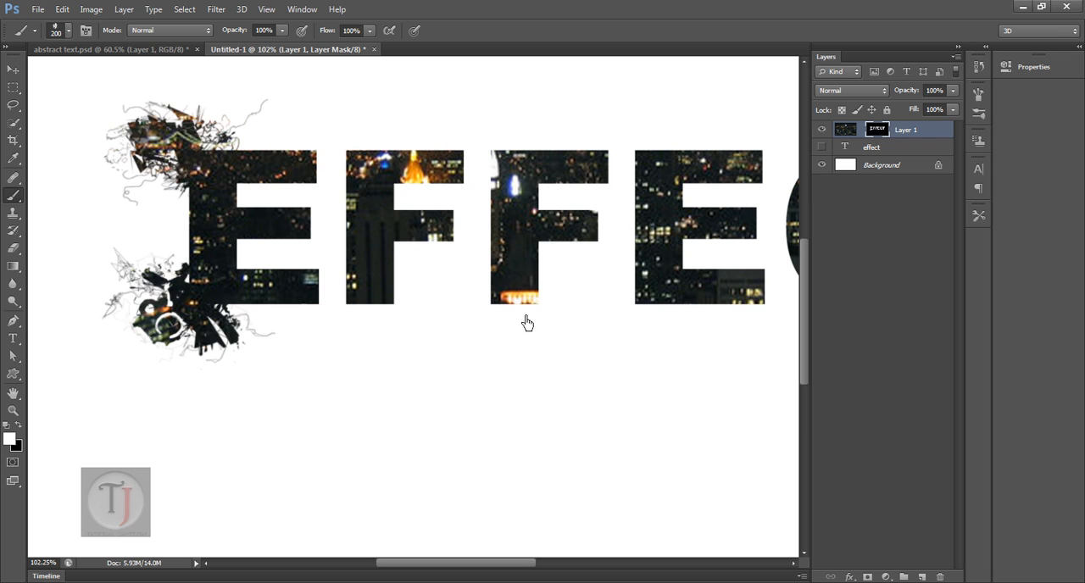
{"action": "left_click", "coordinate": [526, 331]}
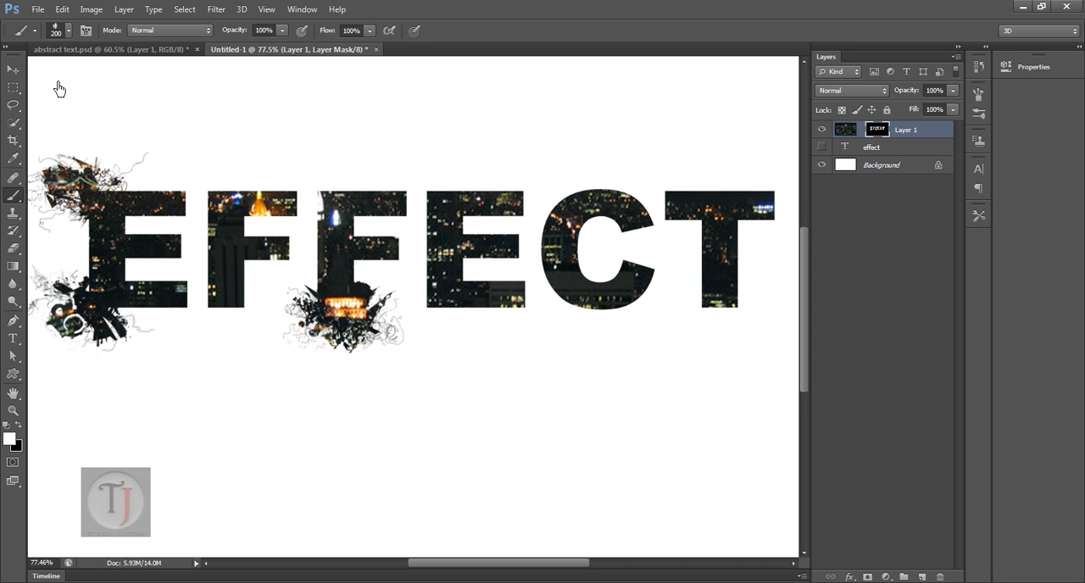
- Choose another splatter brush preset for the remaining letters
{"action": "left_click", "coordinate": [68, 31]}
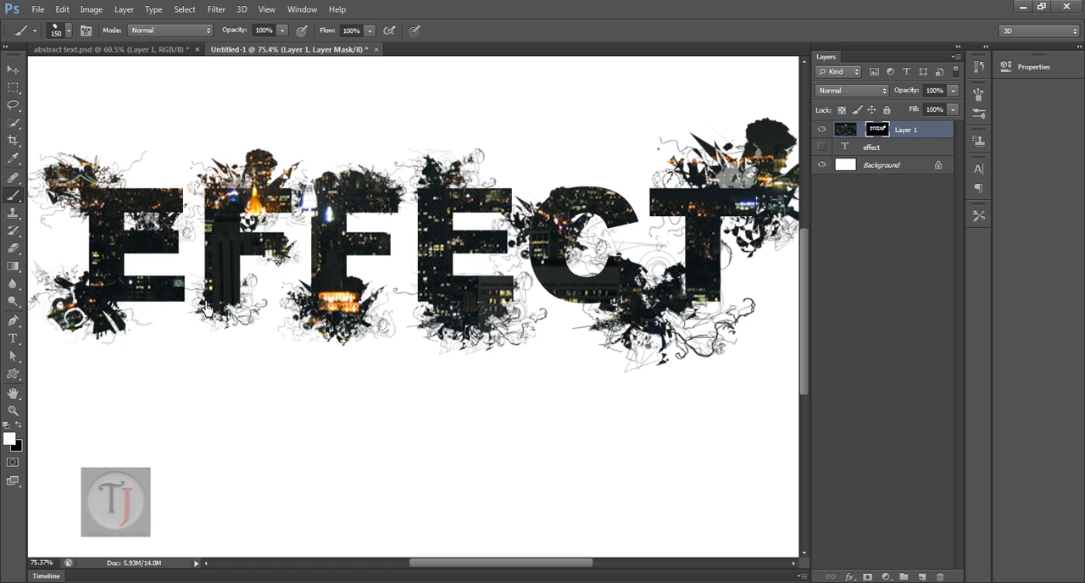
{"action": "mouse_move", "coordinate": [42, 224]}
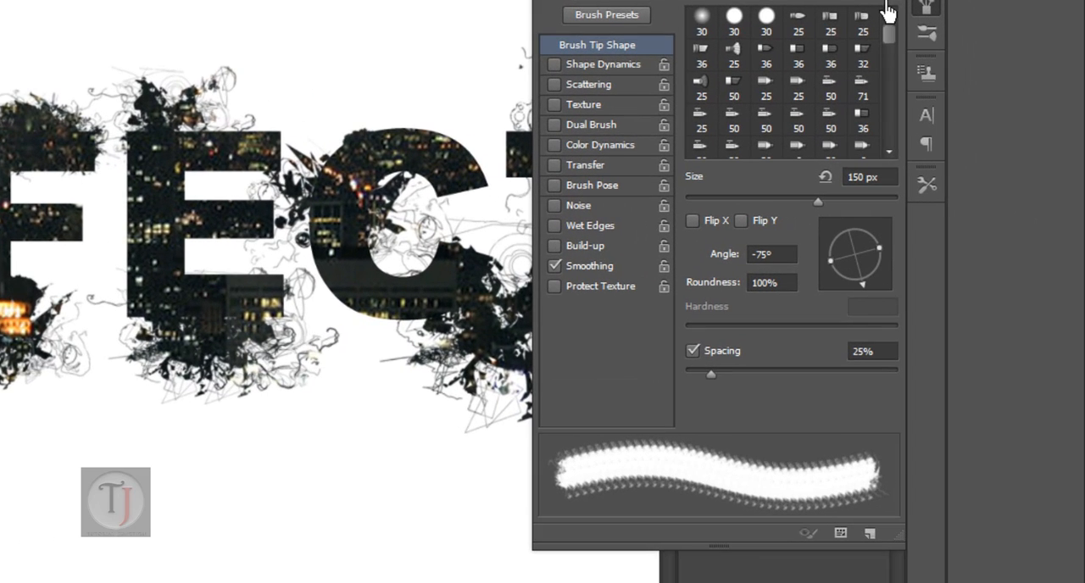
- Close the Brush panel after setting the splatter tip to -75° at 150 px
{"action": "left_click", "coordinate": [926, 7]}
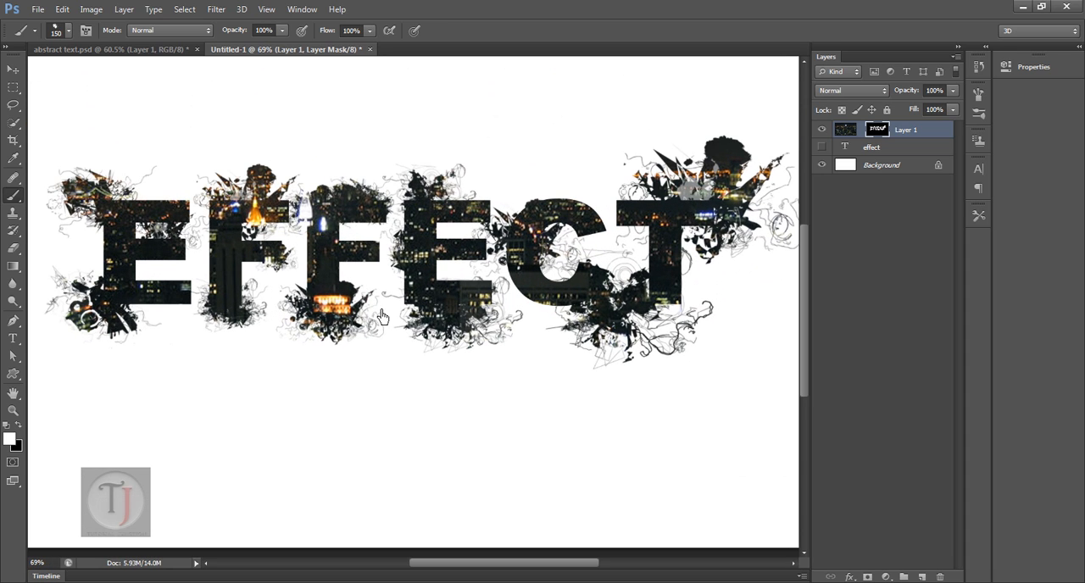
{"action": "mouse_move", "coordinate": [275, 343]}
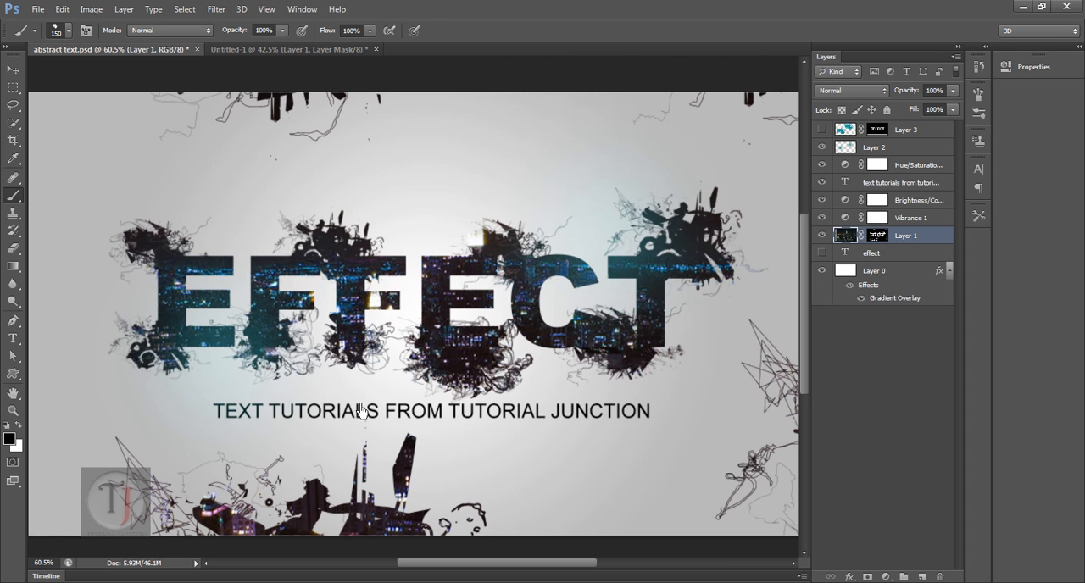
{"action": "mouse_move", "coordinate": [246, 49]}
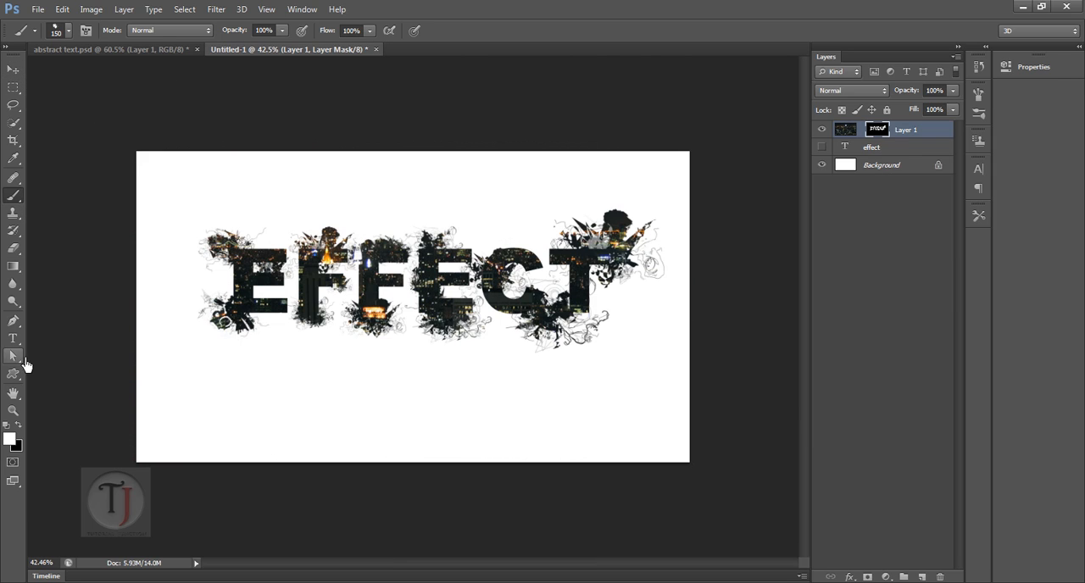
- Switch to the Horizontal Type tool to write the caption beneath EFFECT
{"action": "left_click", "coordinate": [14, 339]}
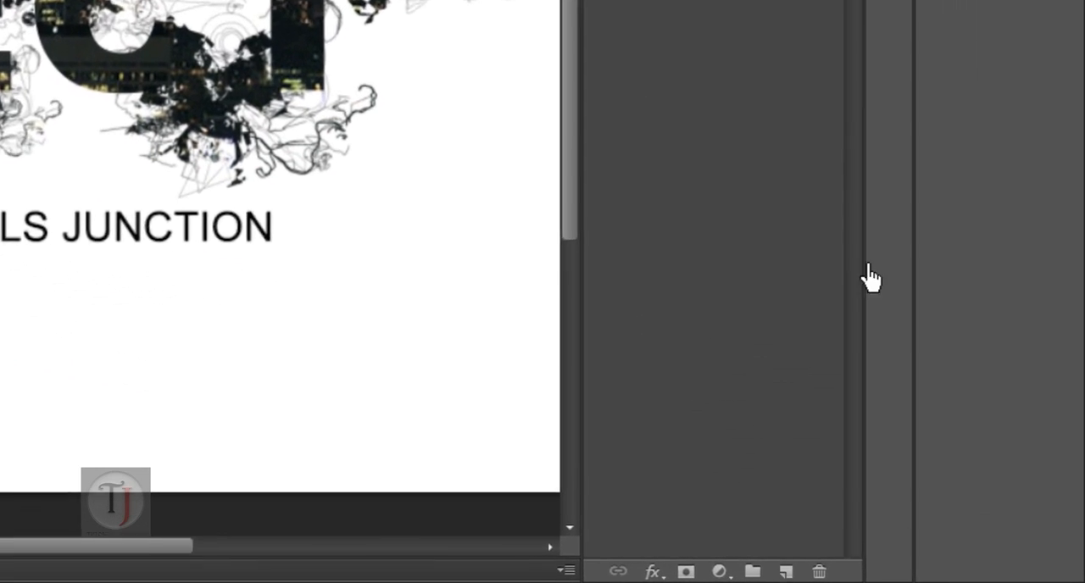
- Add a Hue/Saturation adjustment layer and shift the hue so the city photo turns blue
{"action": "left_click", "coordinate": [719, 571]}
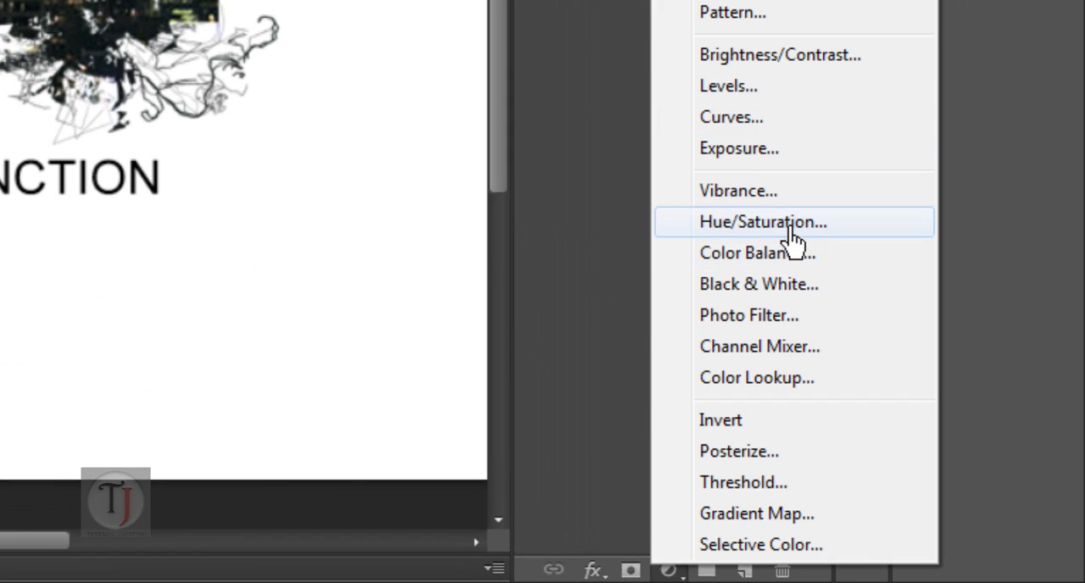
{"action": "left_click", "coordinate": [763, 220]}
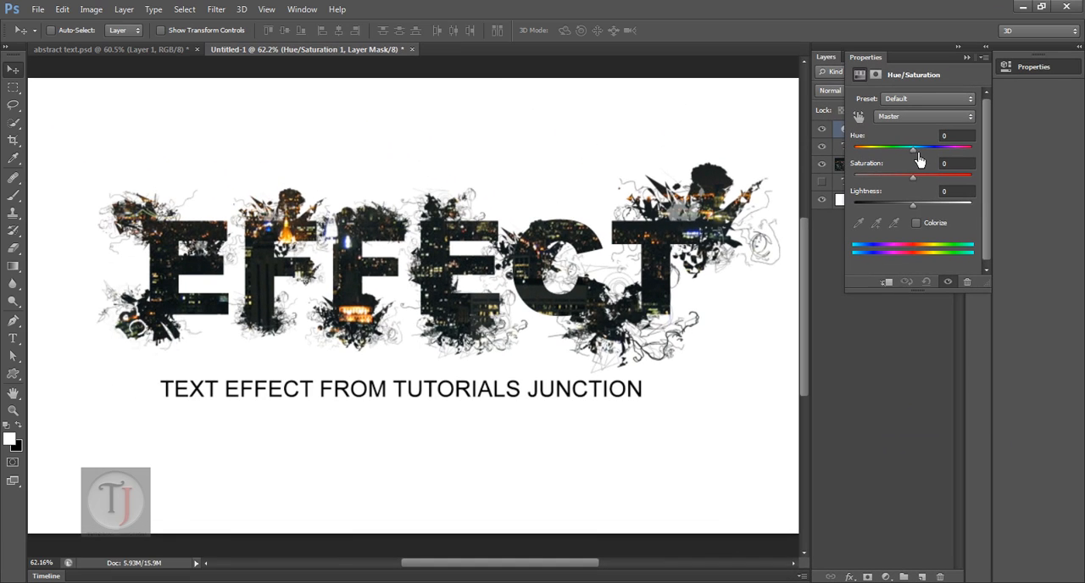
{"action": "left_click_drag", "start_coordinate": [913, 146], "coordinate": [855, 146]}
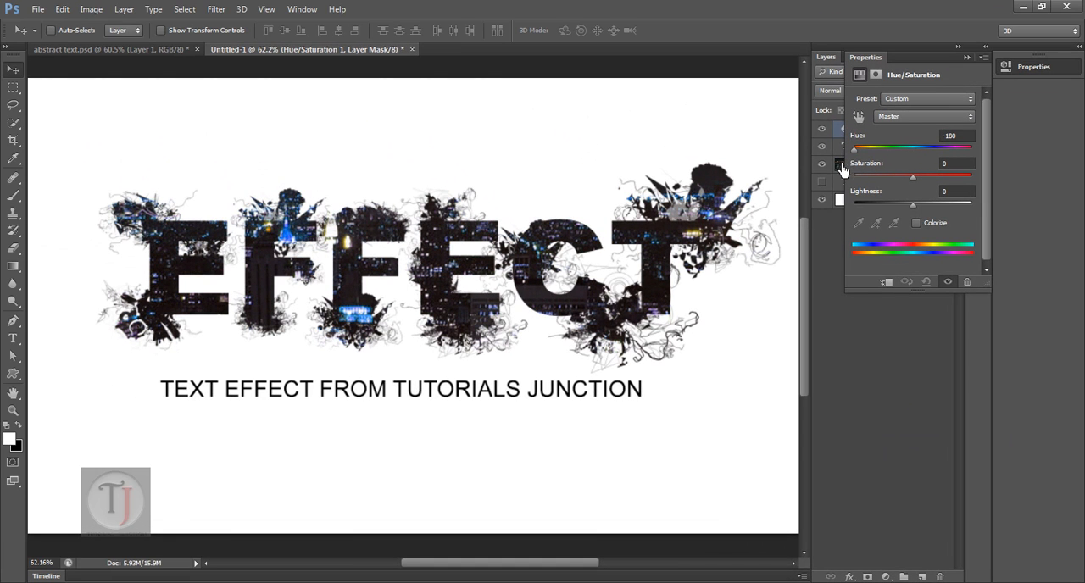
{"action": "left_click_drag", "start_coordinate": [855, 146], "coordinate": [911, 146]}
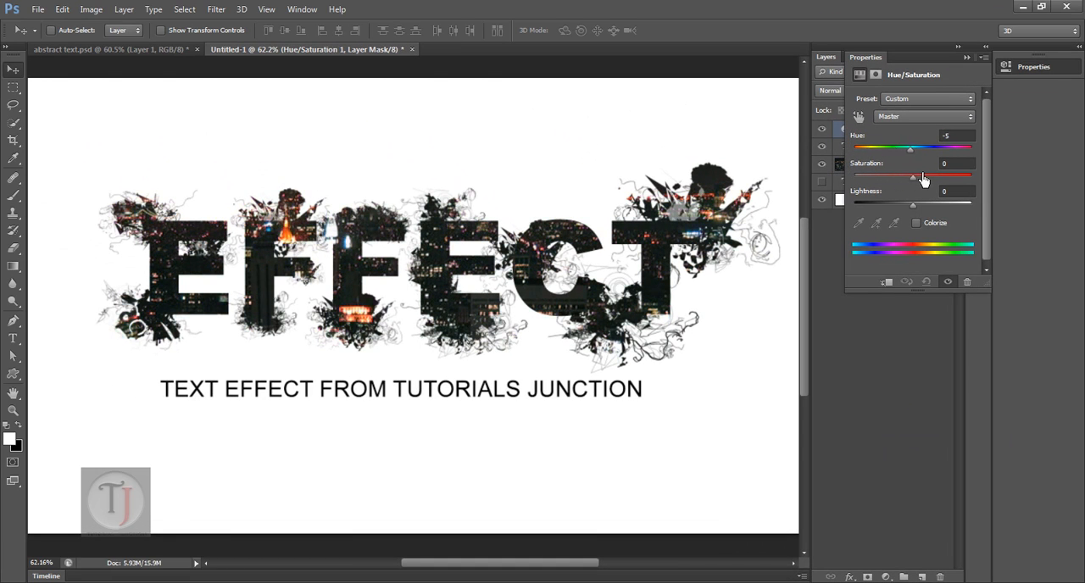
{"action": "left_click_drag", "start_coordinate": [909, 150], "coordinate": [885, 150]}
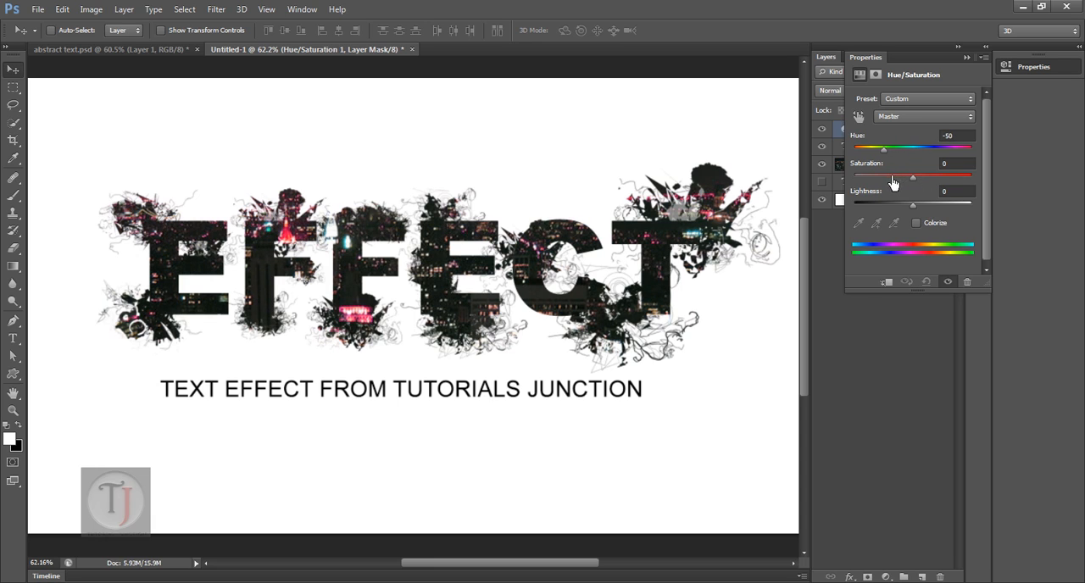
{"action": "left_click_drag", "start_coordinate": [885, 147], "coordinate": [854, 148]}
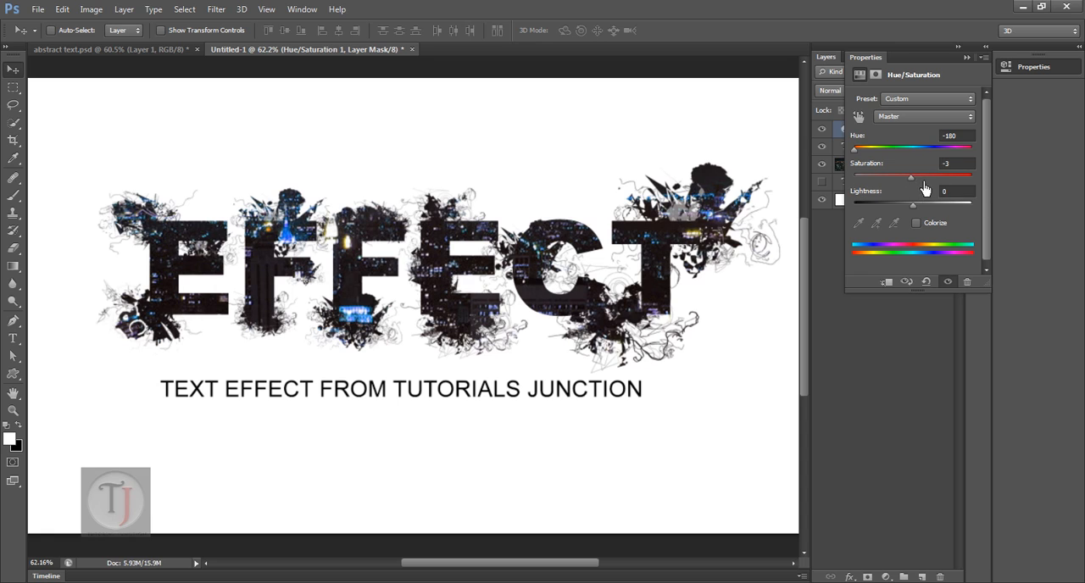
- Raise the saturation slightly to strengthen the blue tint in the letters
{"action": "left_click_drag", "start_coordinate": [912, 177], "coordinate": [929, 176]}
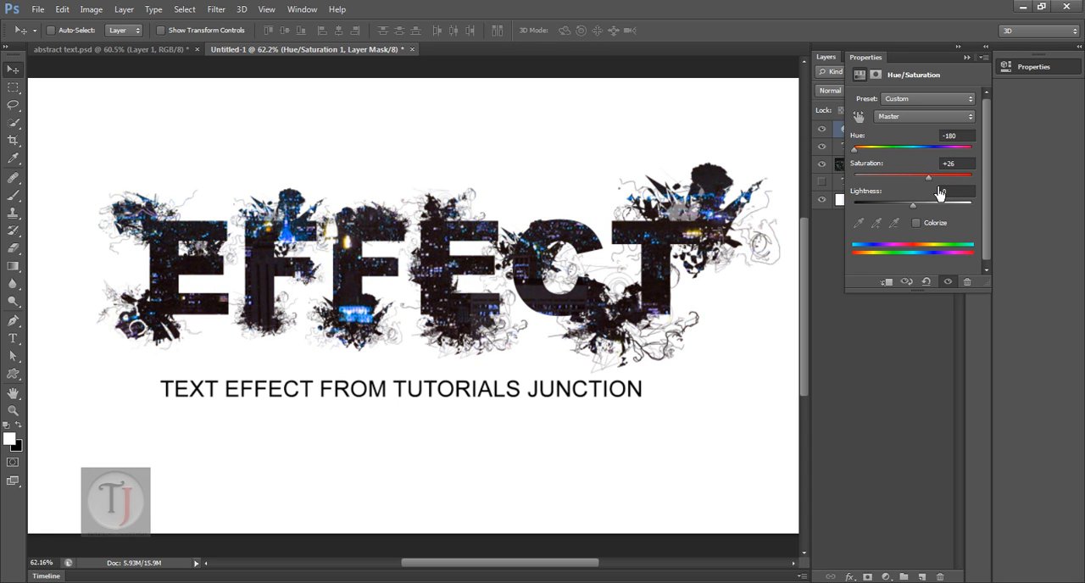
{"action": "left_click_drag", "start_coordinate": [930, 176], "coordinate": [909, 176]}
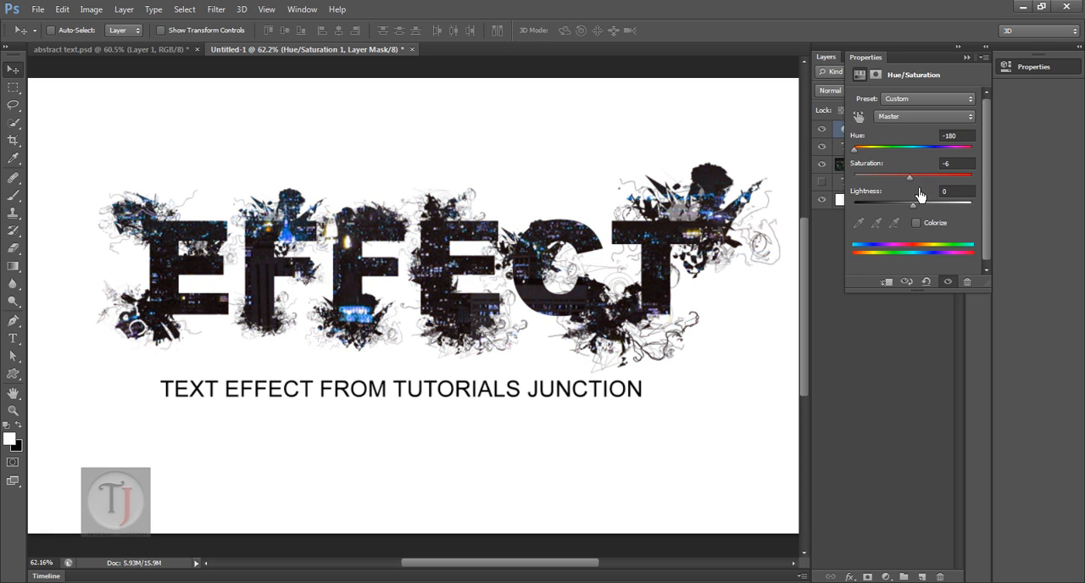
{"action": "left_click_drag", "start_coordinate": [910, 177], "coordinate": [909, 176]}
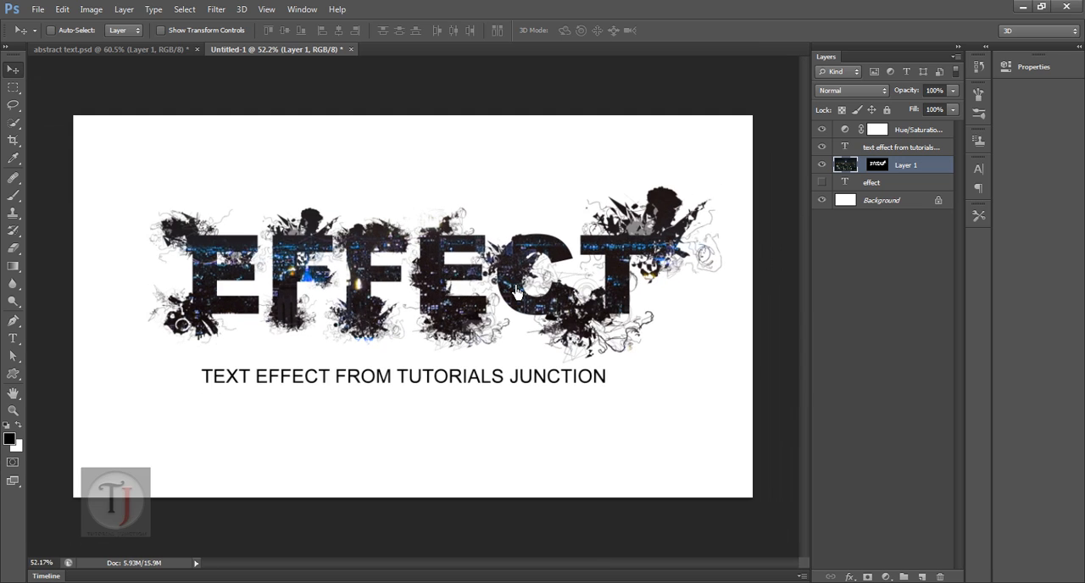
{"action": "mouse_move", "coordinate": [183, 92]}
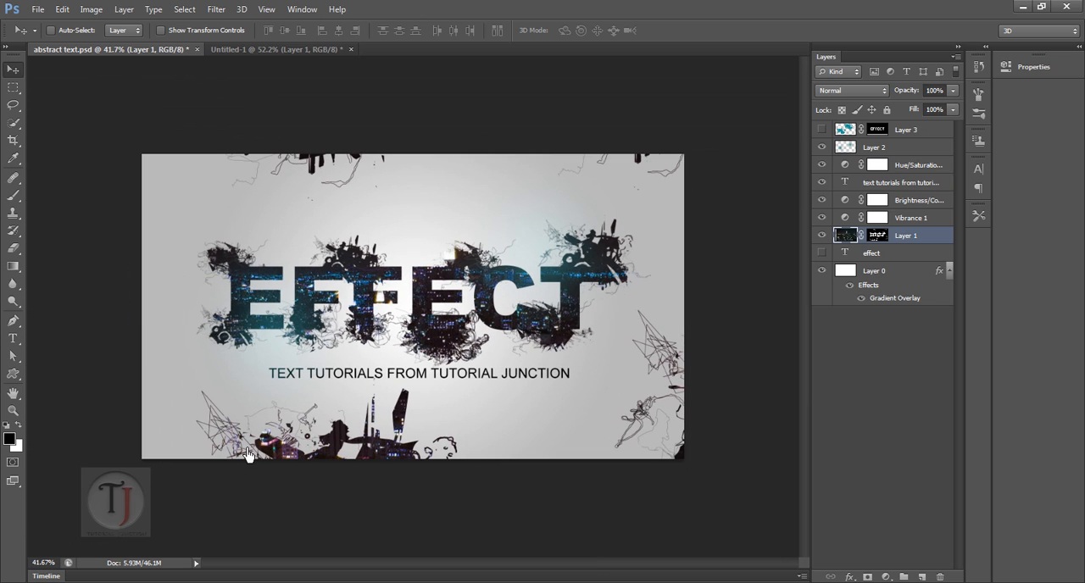
- Return to the Untitled-1 document and choose a splatter brush preset for extra marks
{"action": "left_click", "coordinate": [254, 47]}
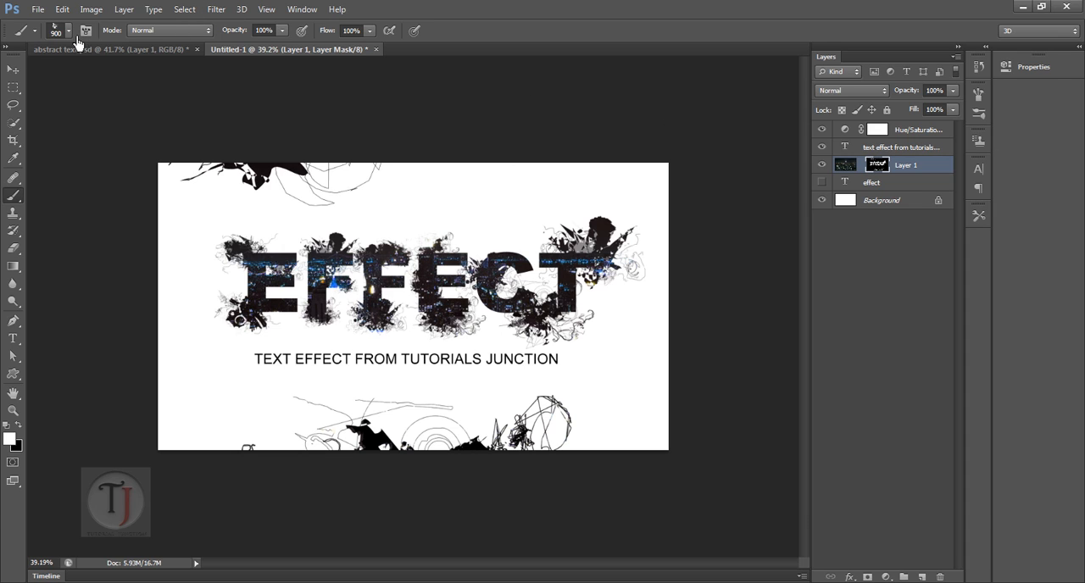
{"action": "left_click", "coordinate": [68, 31]}
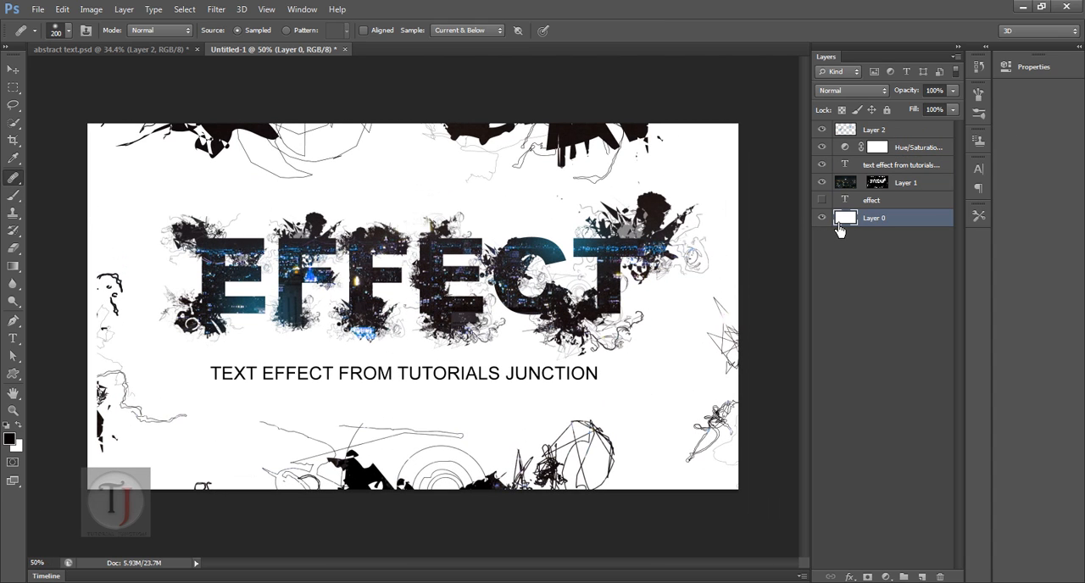
{"action": "mouse_move", "coordinate": [957, 241]}
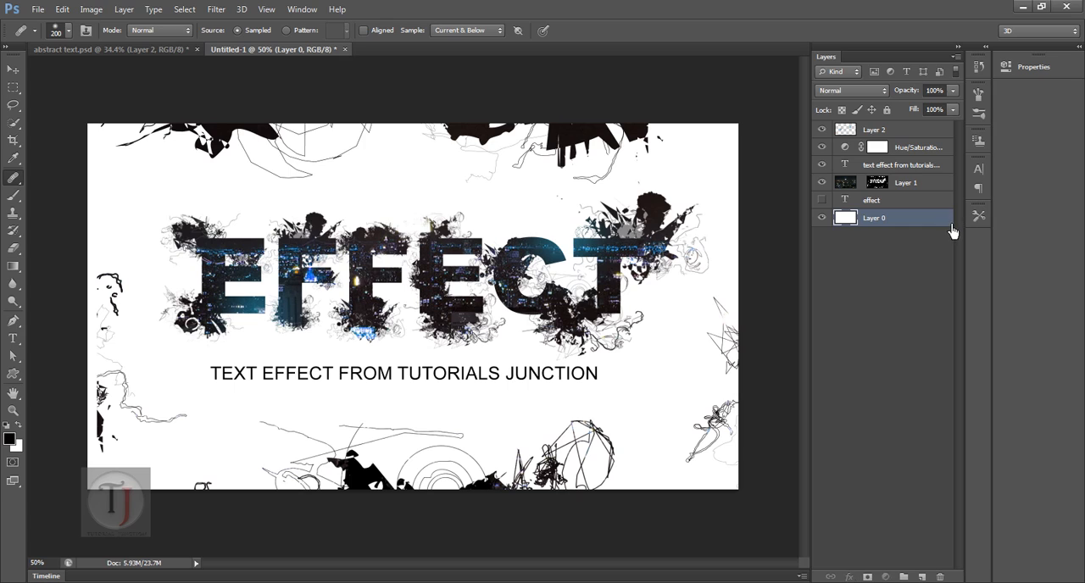
- Give Layer 0 a Gradient Overlay using the Neutral Density preset
{"action": "double_click", "coordinate": [874, 217]}
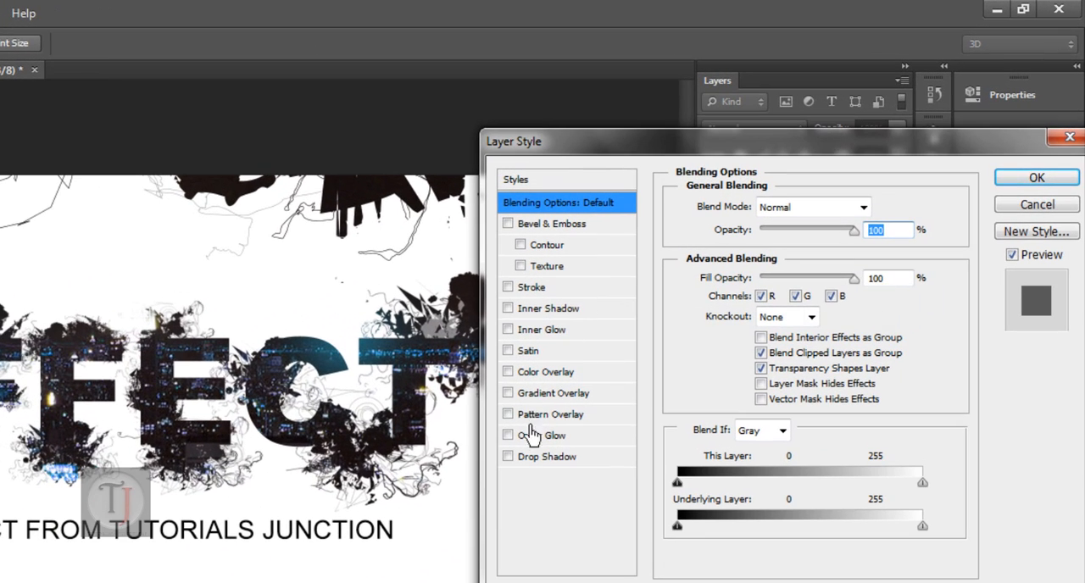
{"action": "left_click", "coordinate": [508, 394]}
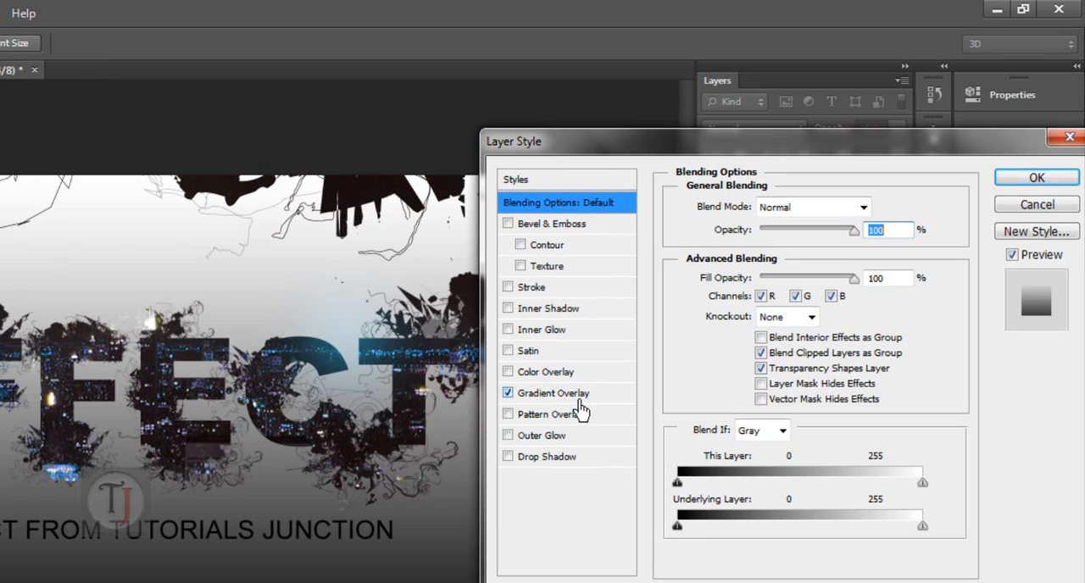
{"action": "left_click", "coordinate": [557, 393]}
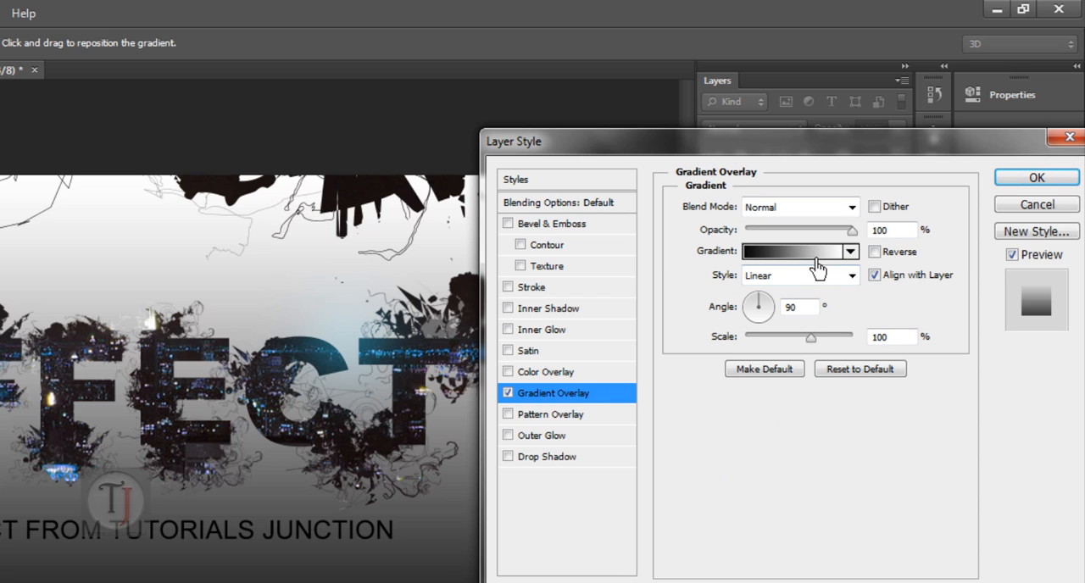
{"action": "left_click", "coordinate": [794, 251]}
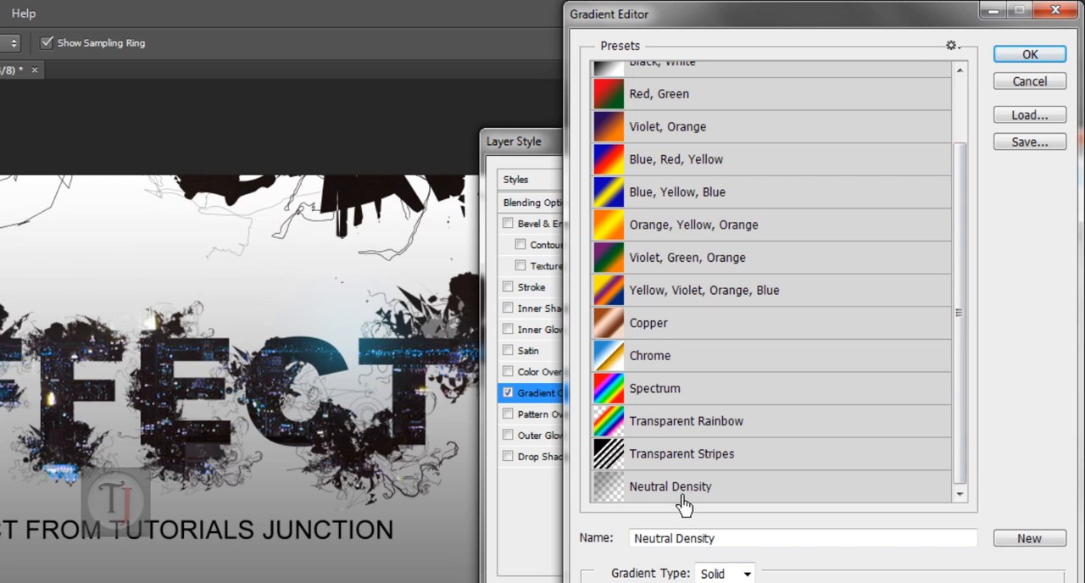
{"action": "left_click", "coordinate": [1030, 54]}
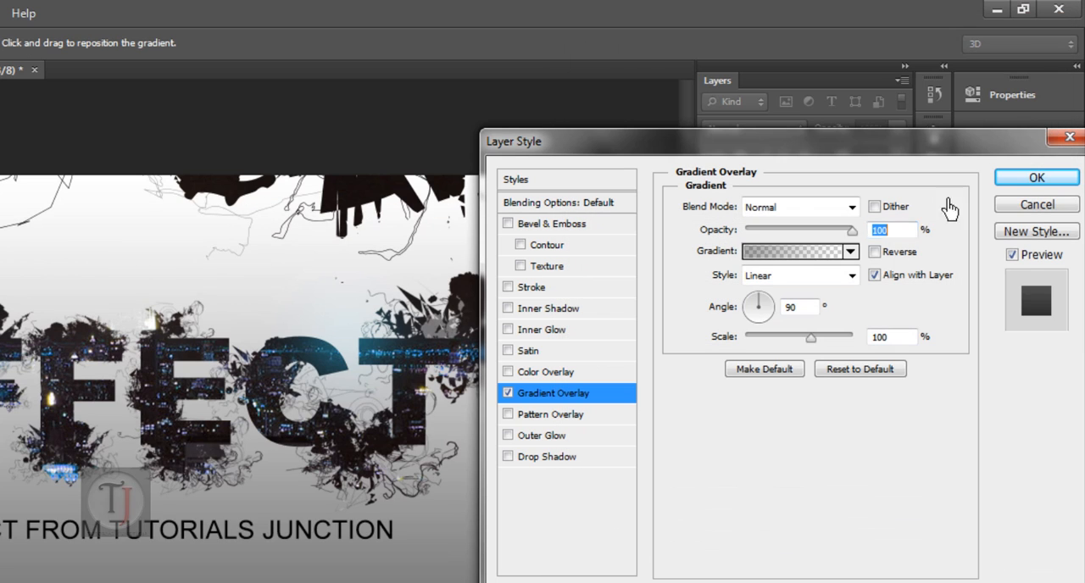
{"action": "mouse_move", "coordinate": [822, 303]}
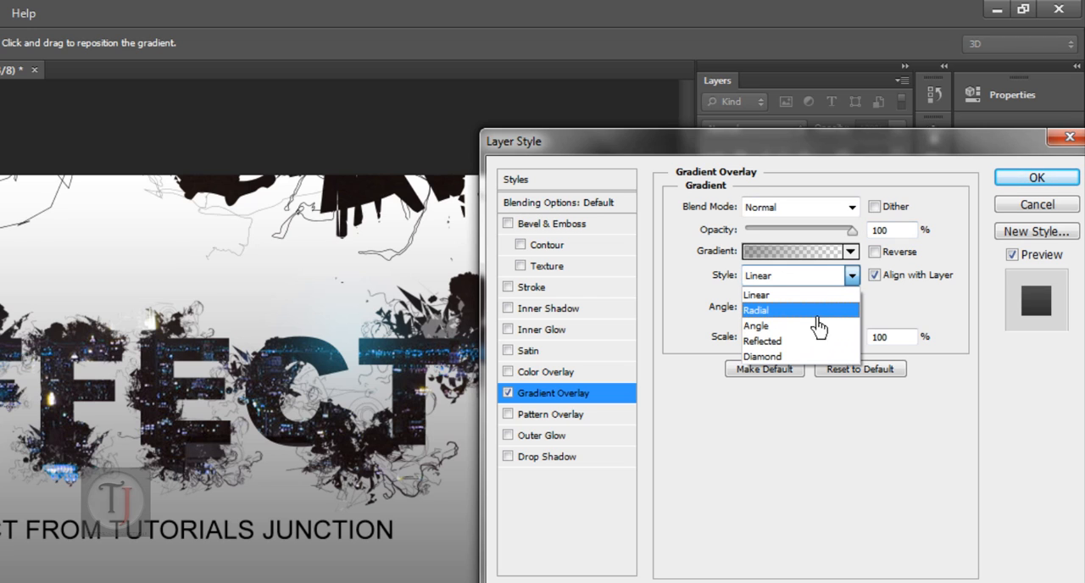
- Make the gradient radial and reversed at 150% scale, 64% opacity, and apply it
{"action": "left_click", "coordinate": [757, 311]}
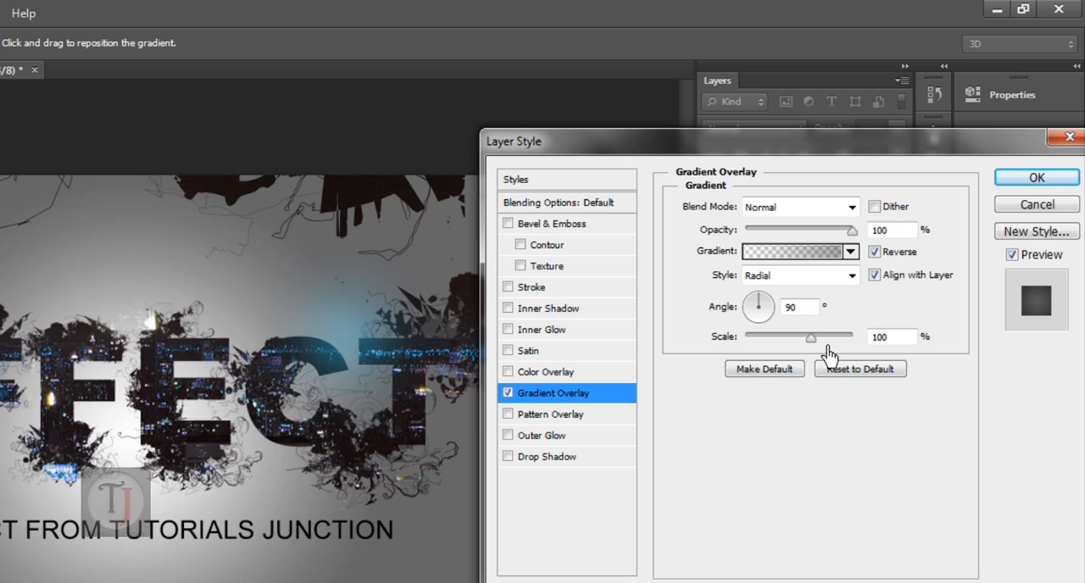
{"action": "left_click_drag", "start_coordinate": [811, 335], "coordinate": [848, 336]}
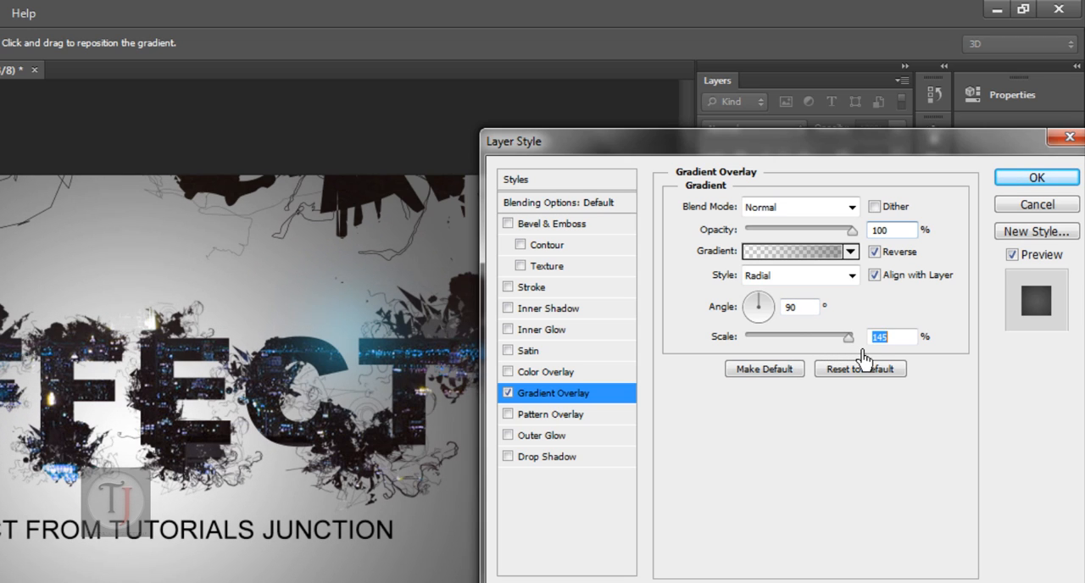
{"action": "left_click_drag", "start_coordinate": [858, 336], "coordinate": [851, 336]}
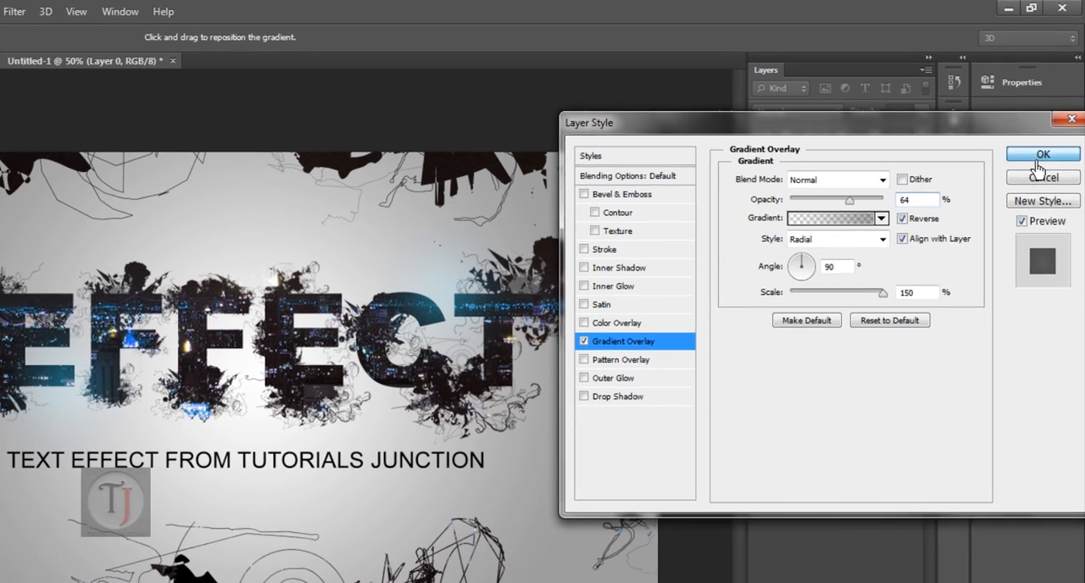
{"action": "left_click", "coordinate": [1043, 154]}
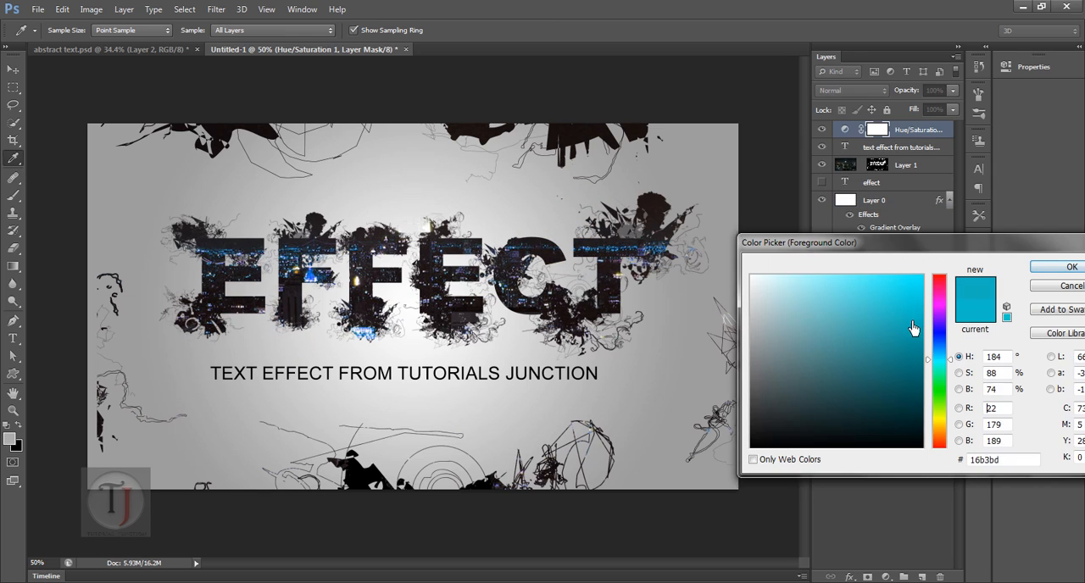
- Paint a soft cyan glow over the title on a new layer and blend it in Screen mode
{"action": "left_click", "coordinate": [1071, 267]}
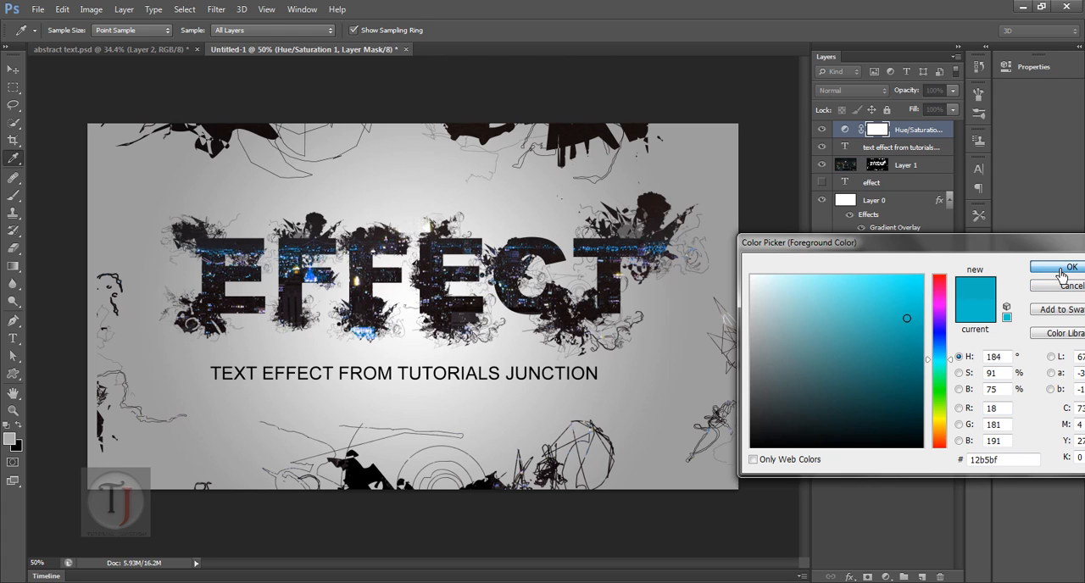
{"action": "left_click", "coordinate": [1071, 268]}
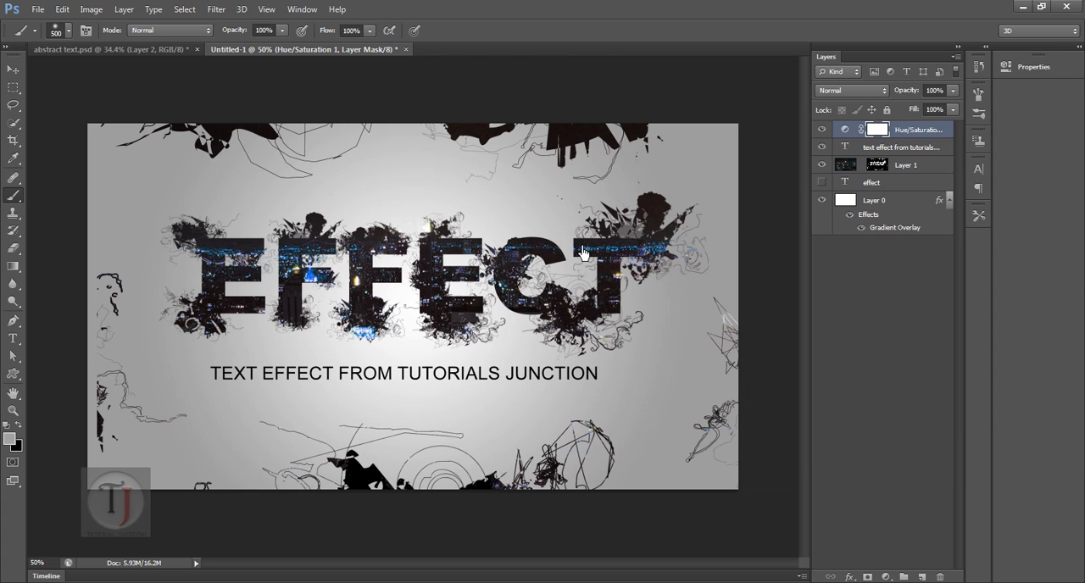
{"action": "mouse_move", "coordinate": [924, 551]}
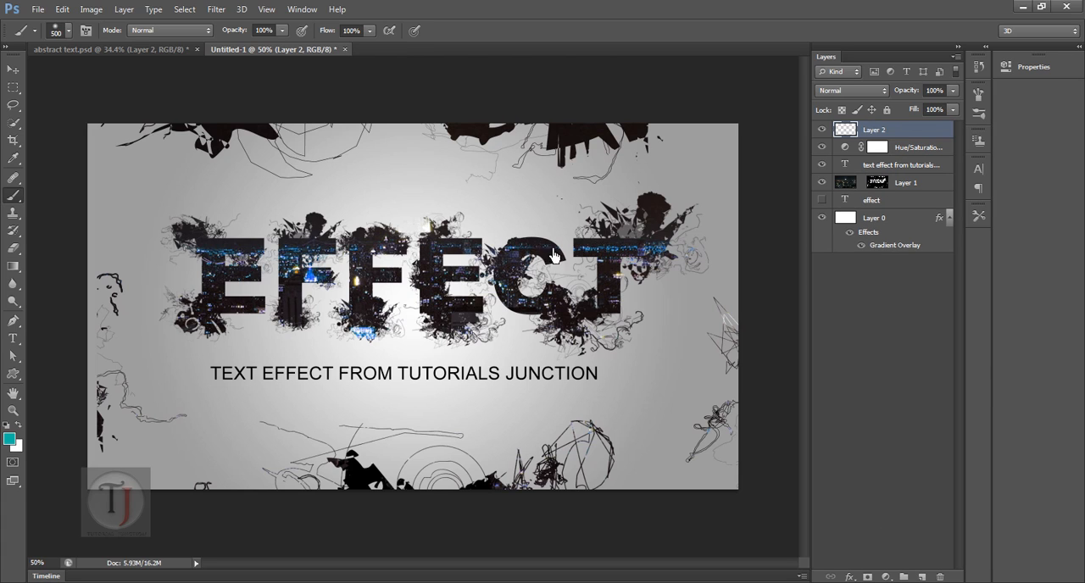
{"action": "left_click_drag", "start_coordinate": [551, 254], "coordinate": [268, 319]}
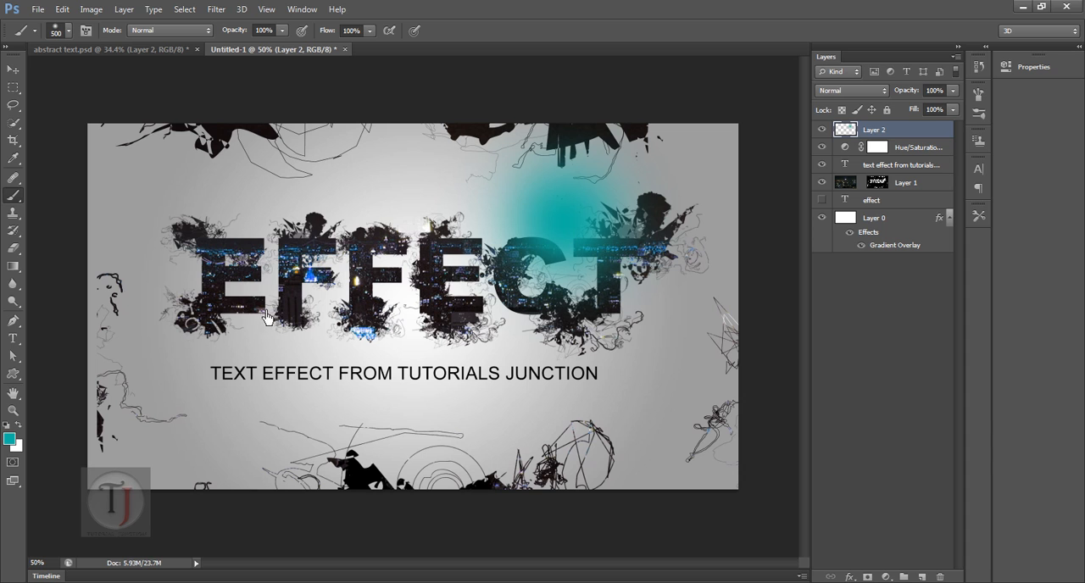
{"action": "left_click", "coordinate": [852, 92]}
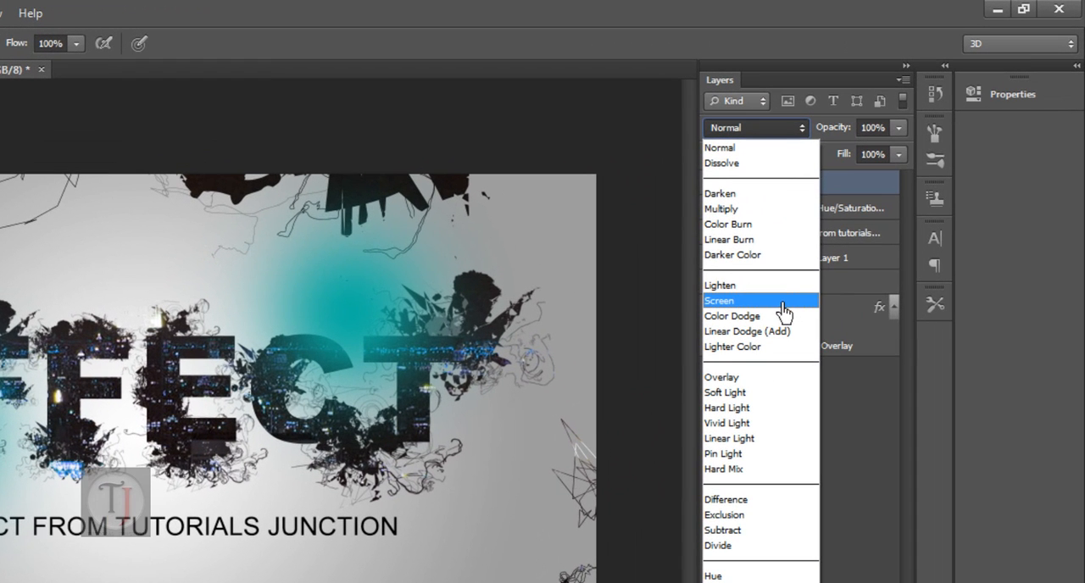
{"action": "left_click", "coordinate": [719, 300]}
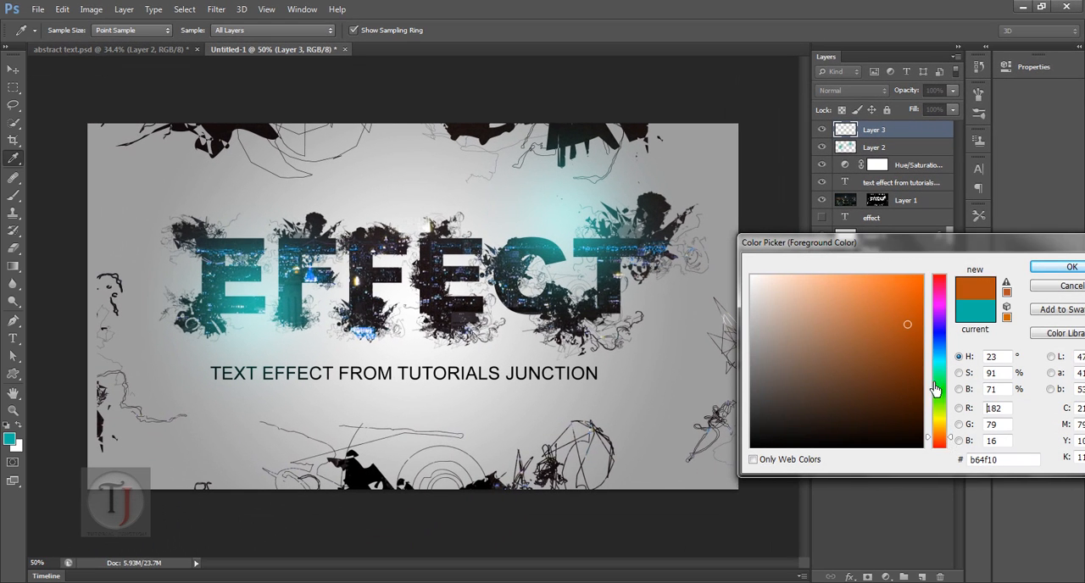
- Paint a soft orange glow on Layer 3 over the title and blend it in Screen mode
{"action": "left_click", "coordinate": [1069, 266]}
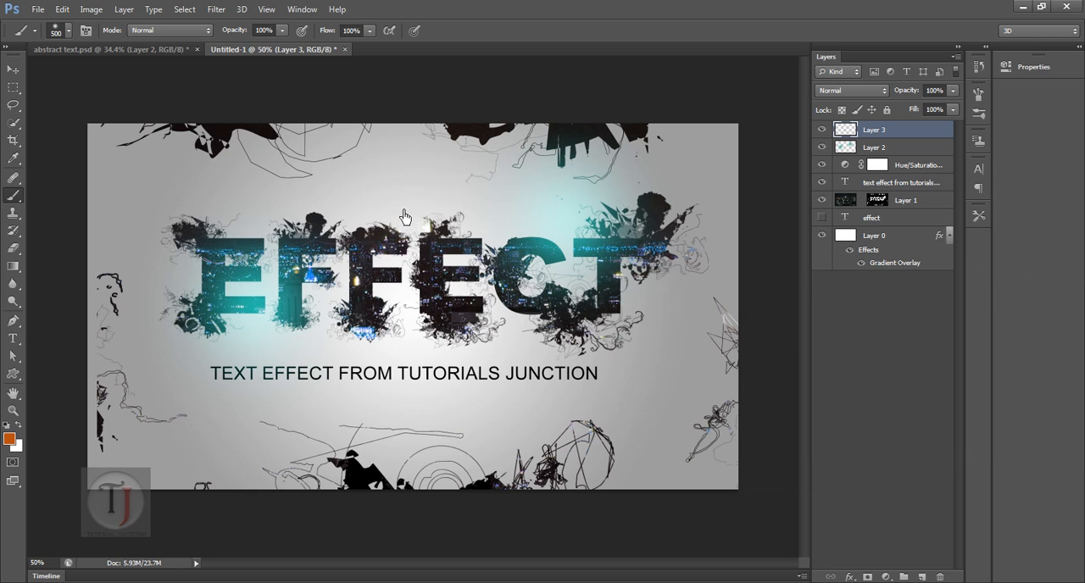
{"action": "left_click", "coordinate": [852, 91]}
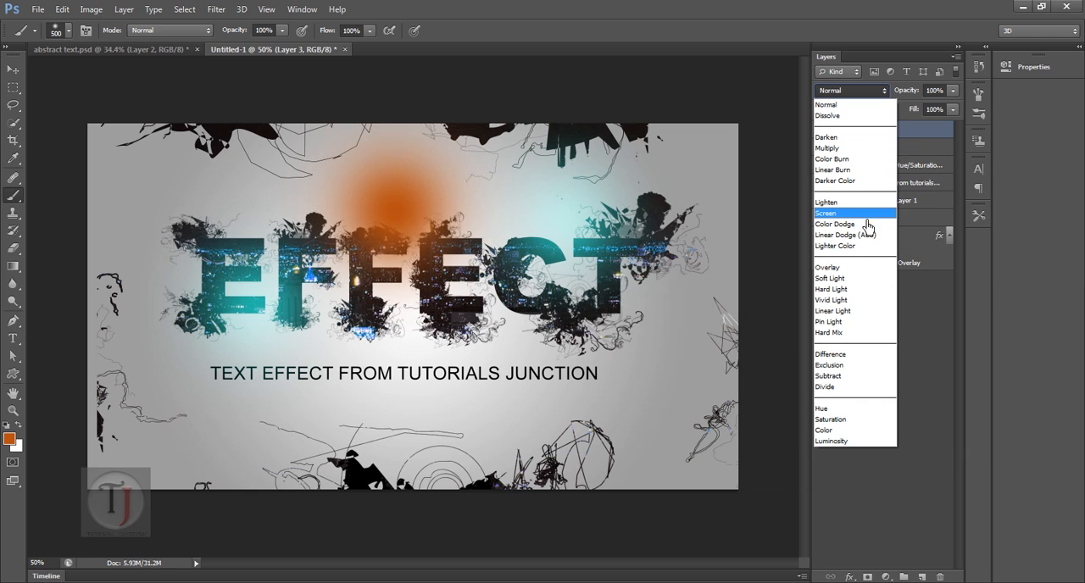
{"action": "left_click", "coordinate": [824, 213]}
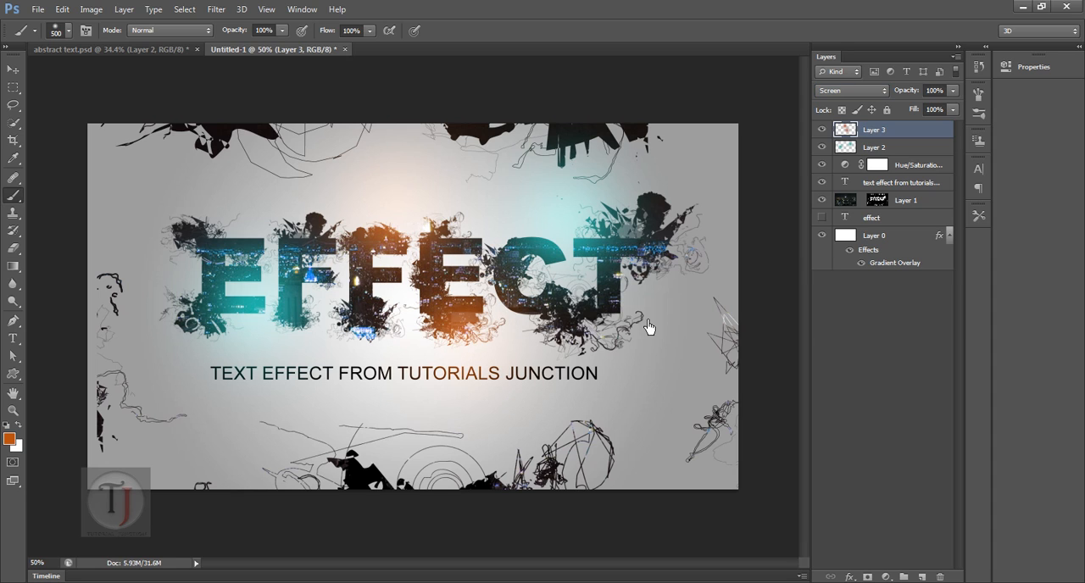
{"action": "mouse_move", "coordinate": [669, 329]}
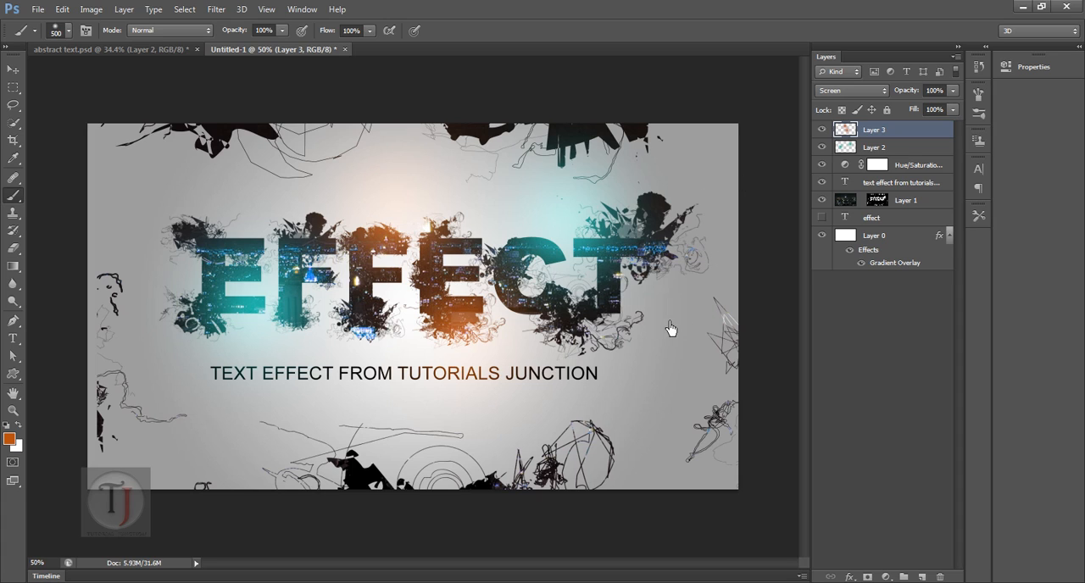
{"action": "mouse_move", "coordinate": [668, 319]}
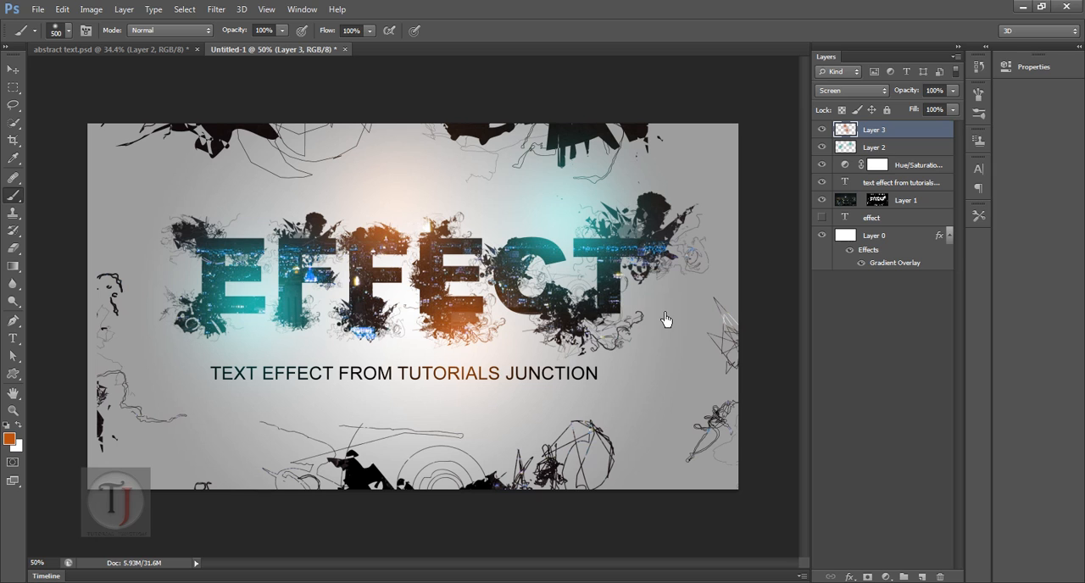
{"action": "mouse_move", "coordinate": [736, 360]}
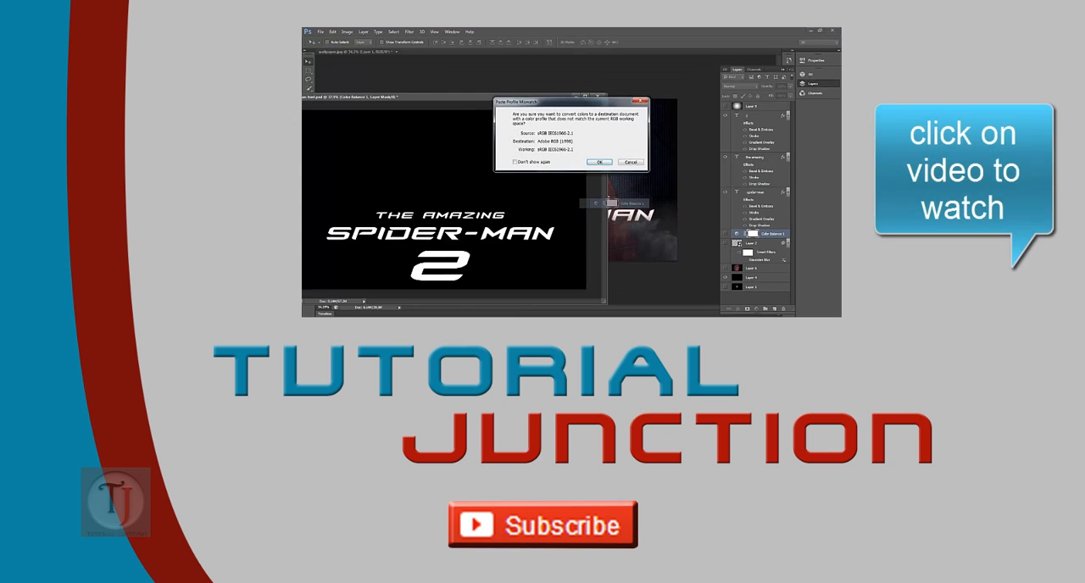
{"action": "left_click", "coordinate": [600, 163]}
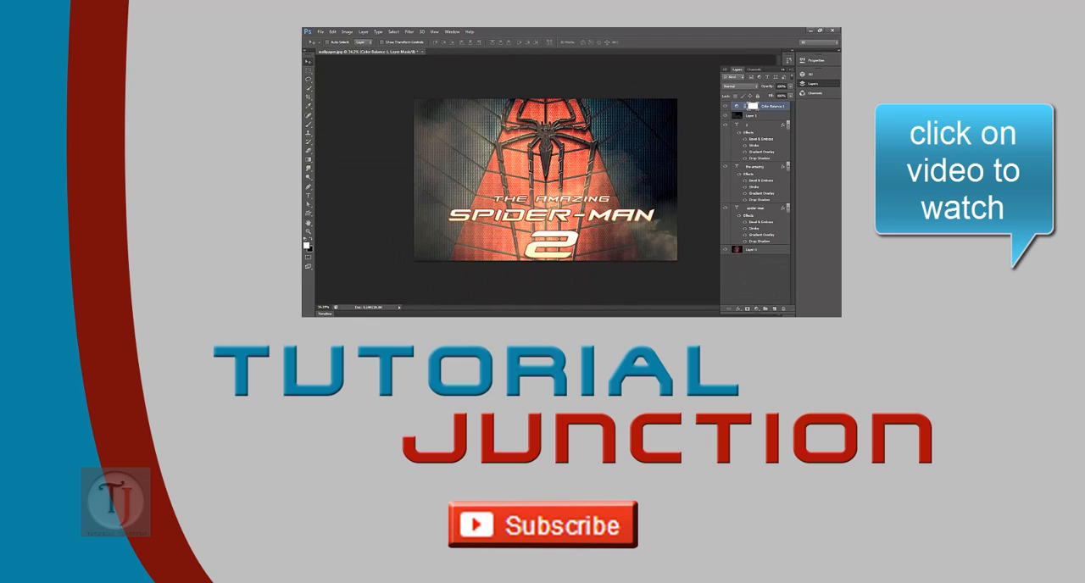